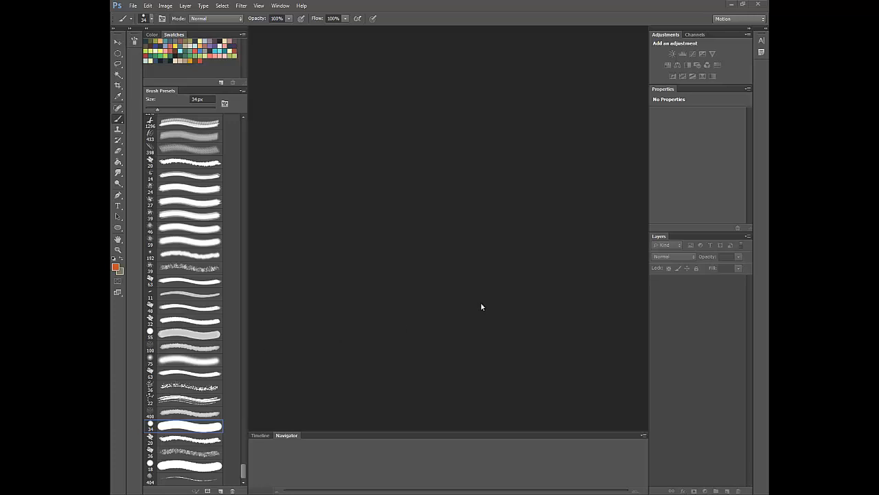
{"action": "mouse_move", "coordinate": [345, 120]}
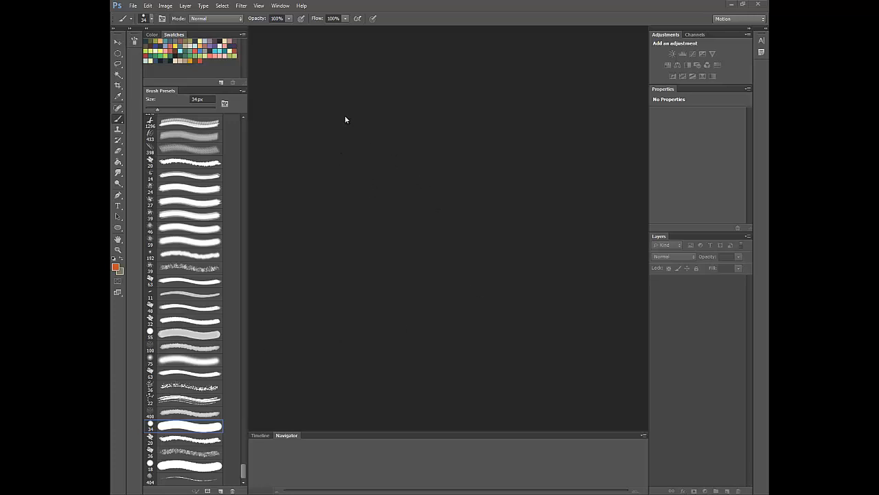
{"action": "mouse_move", "coordinate": [356, 116]}
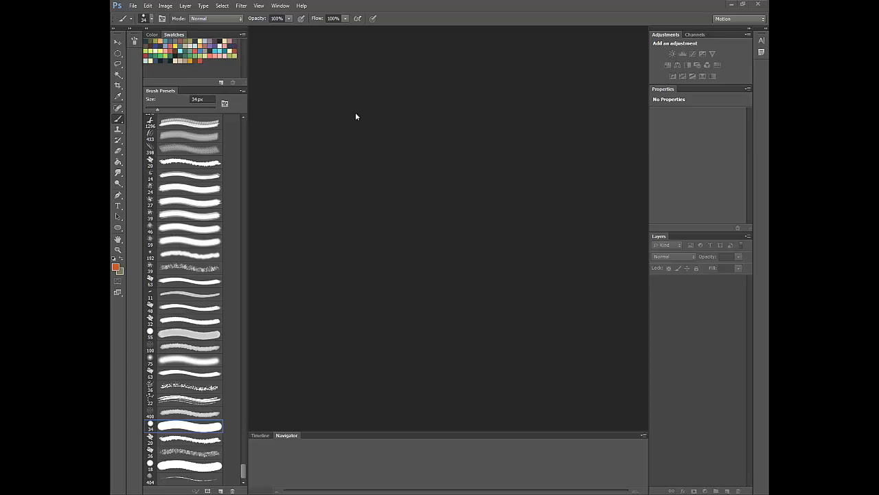
{"action": "mouse_move", "coordinate": [295, 53]}
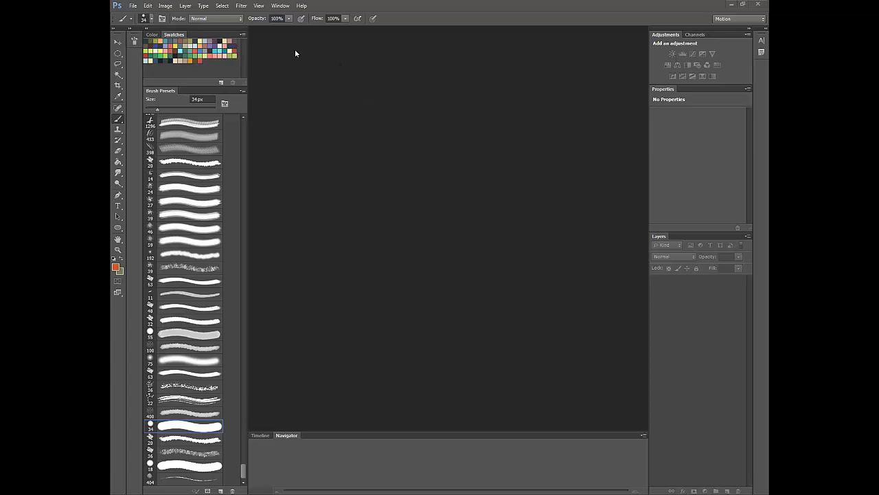
{"action": "mouse_move", "coordinate": [288, 164]}
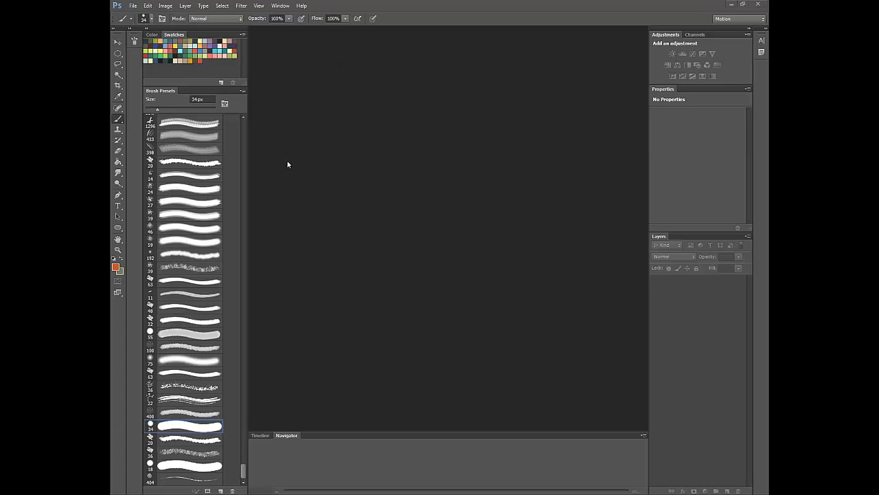
{"action": "mouse_move", "coordinate": [361, 193]}
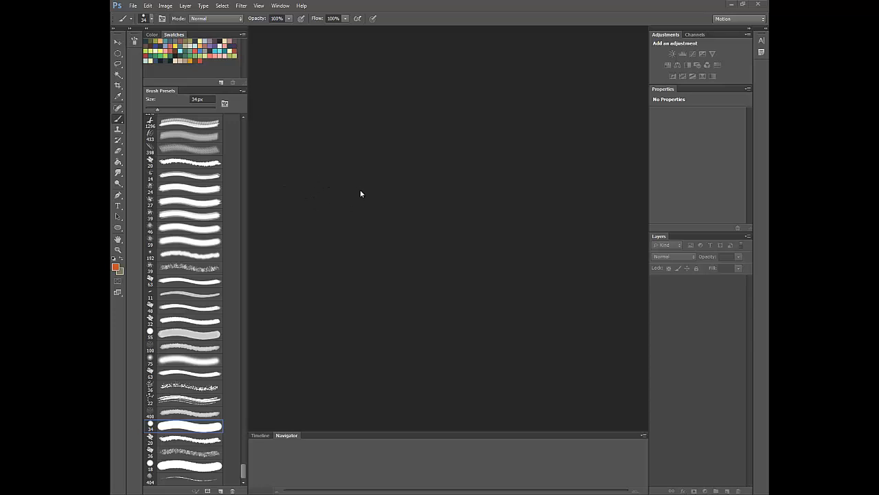
{"action": "mouse_move", "coordinate": [365, 214]}
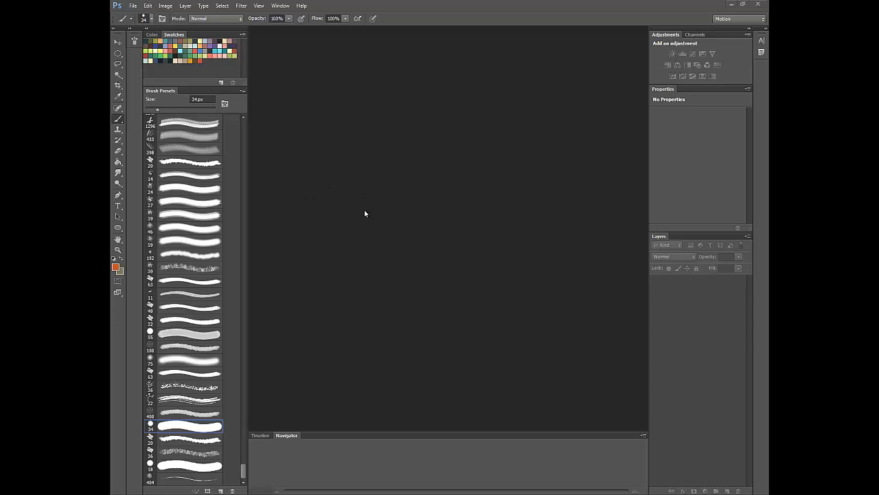
{"action": "mouse_move", "coordinate": [372, 211]}
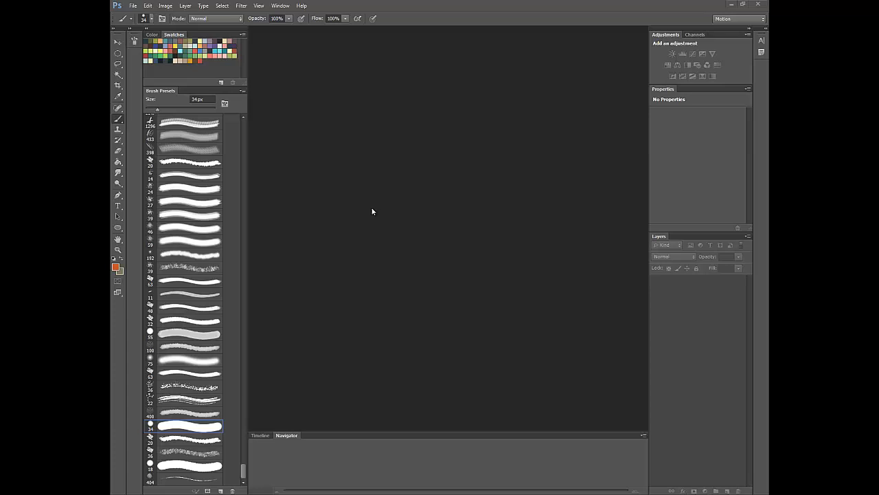
{"action": "mouse_move", "coordinate": [371, 201]}
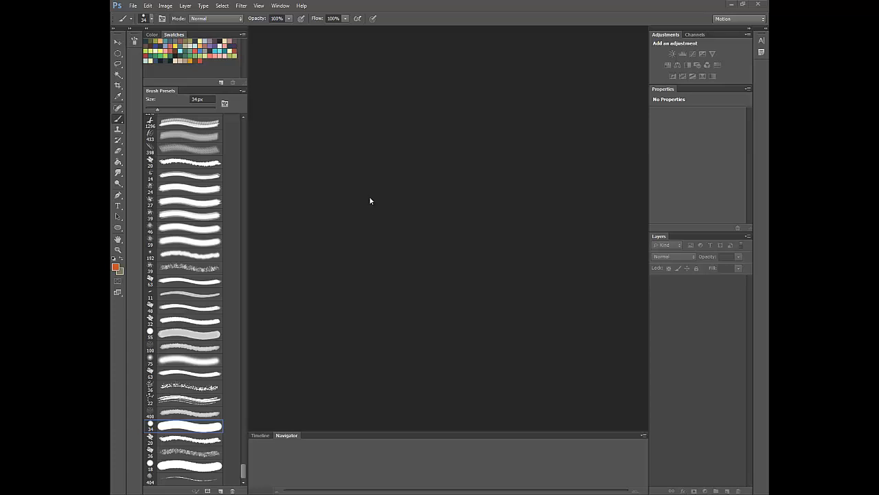
{"action": "mouse_move", "coordinate": [479, 98]}
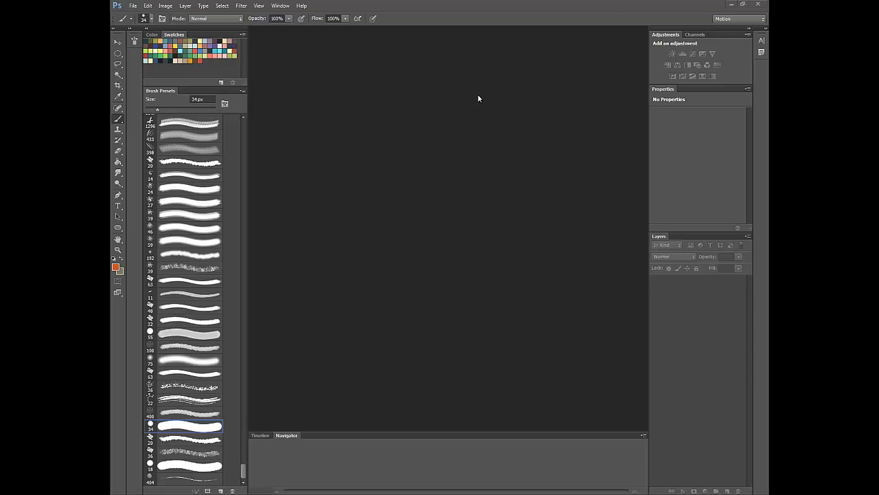
{"action": "mouse_move", "coordinate": [358, 205]}
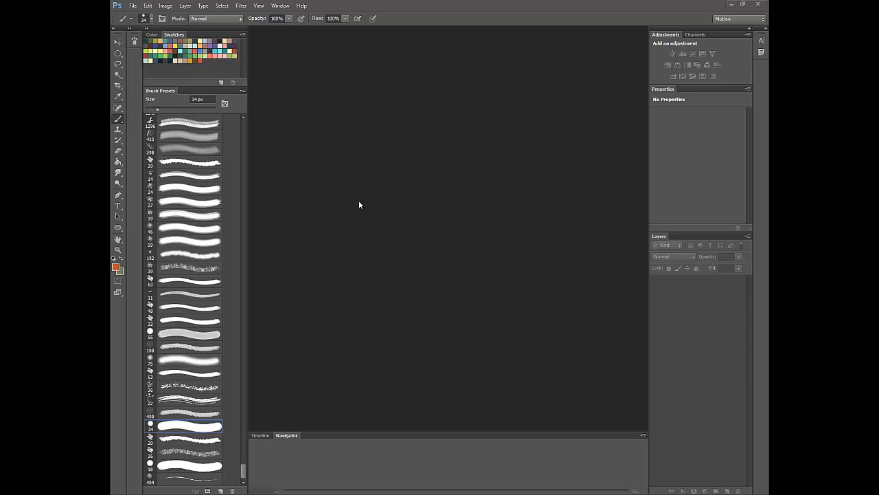
{"action": "mouse_move", "coordinate": [494, 275]}
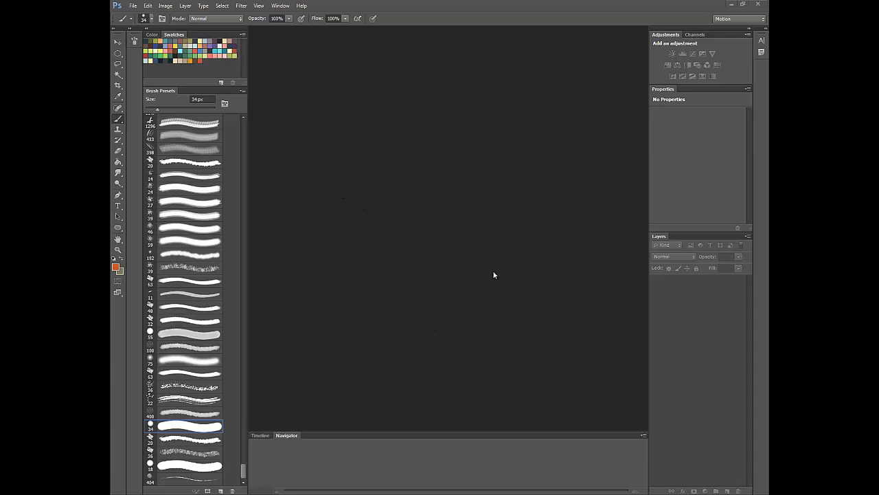
{"action": "mouse_move", "coordinate": [270, 62]}
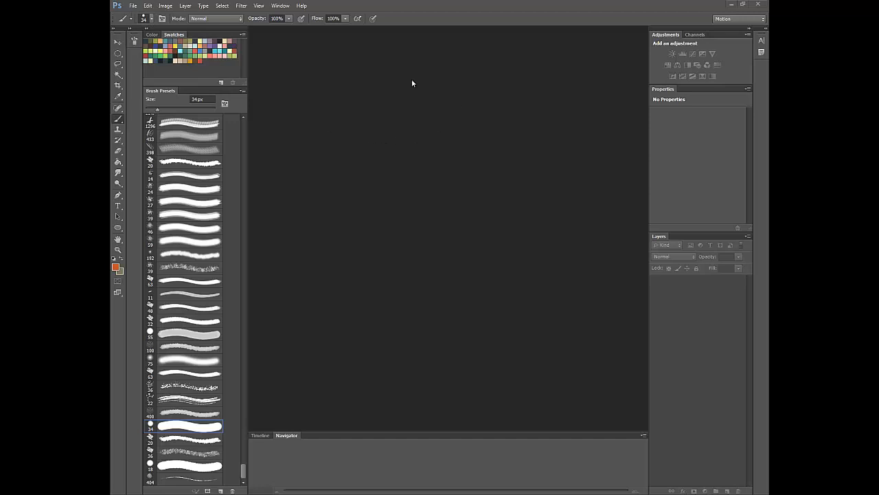
{"action": "mouse_move", "coordinate": [329, 98]}
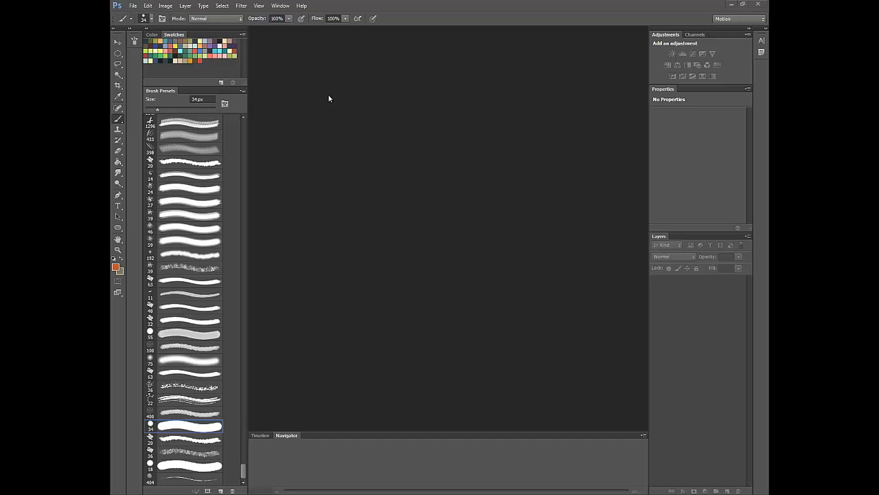
{"action": "mouse_move", "coordinate": [344, 110]}
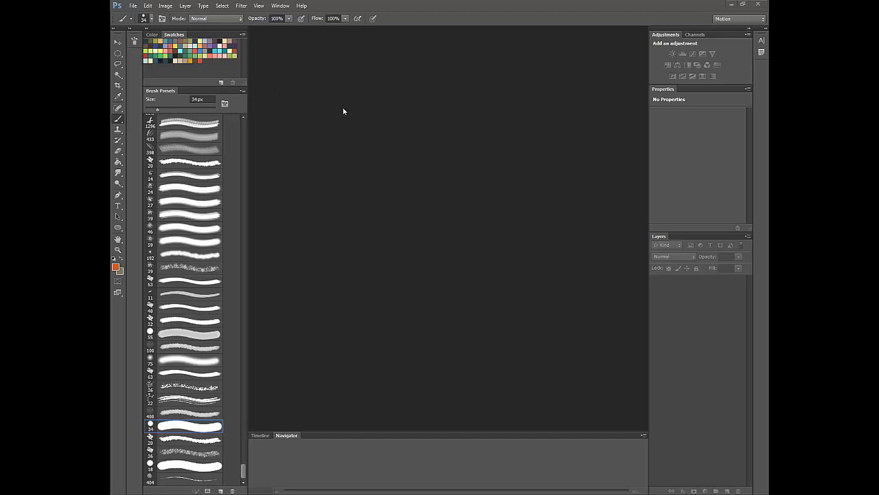
{"action": "mouse_move", "coordinate": [332, 129]}
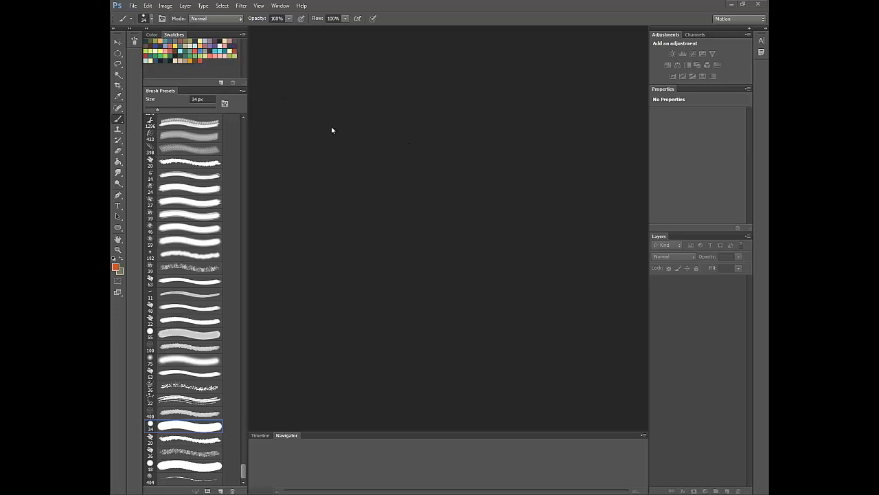
{"action": "mouse_move", "coordinate": [475, 258]}
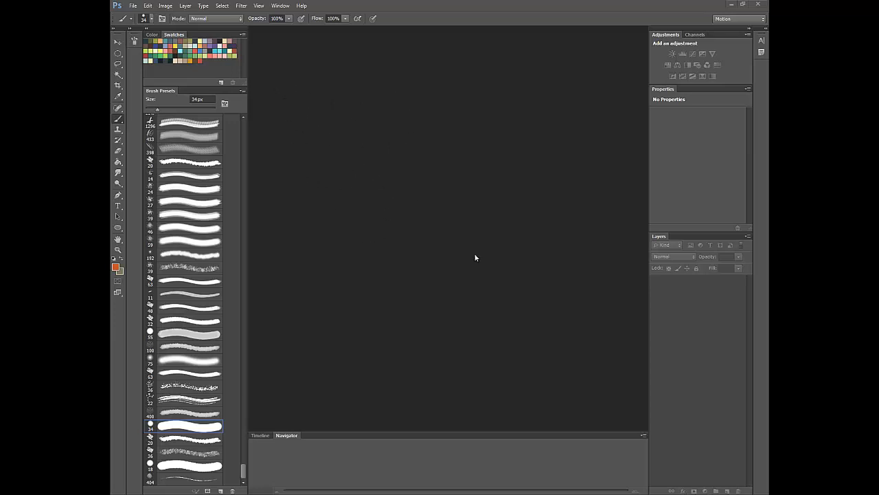
{"action": "mouse_move", "coordinate": [452, 198]}
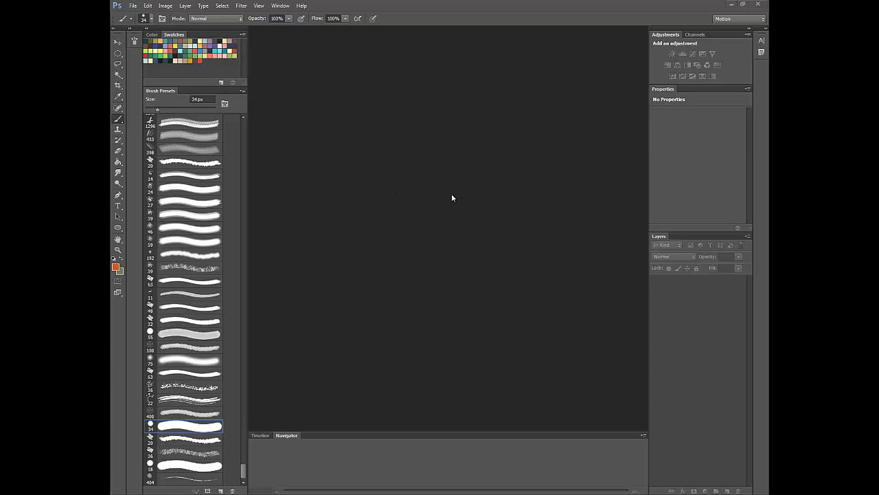
{"action": "mouse_move", "coordinate": [455, 13]}
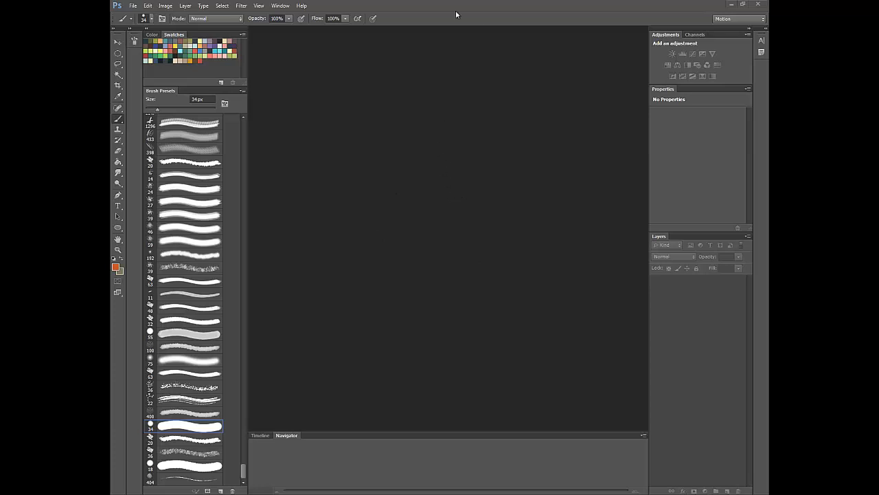
{"action": "mouse_move", "coordinate": [124, 24]}
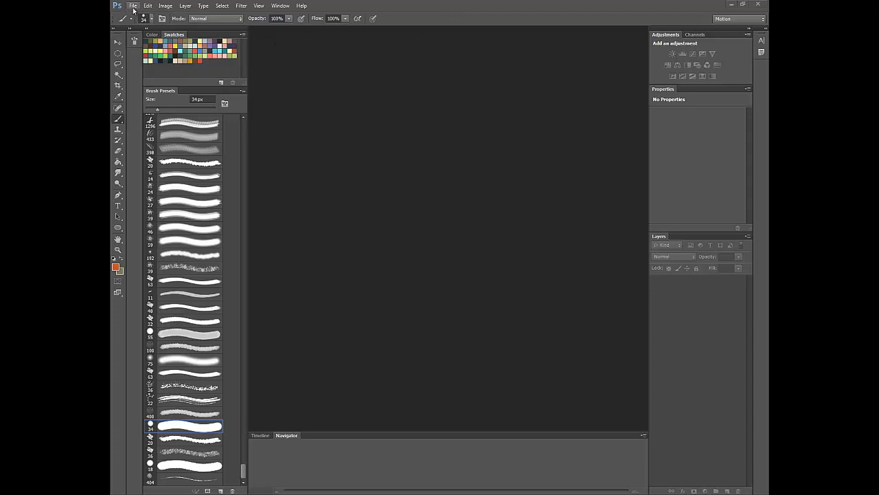
- Create a custom 11 × 11 inch, 300 ppi document with a white background
{"action": "left_click", "coordinate": [133, 5]}
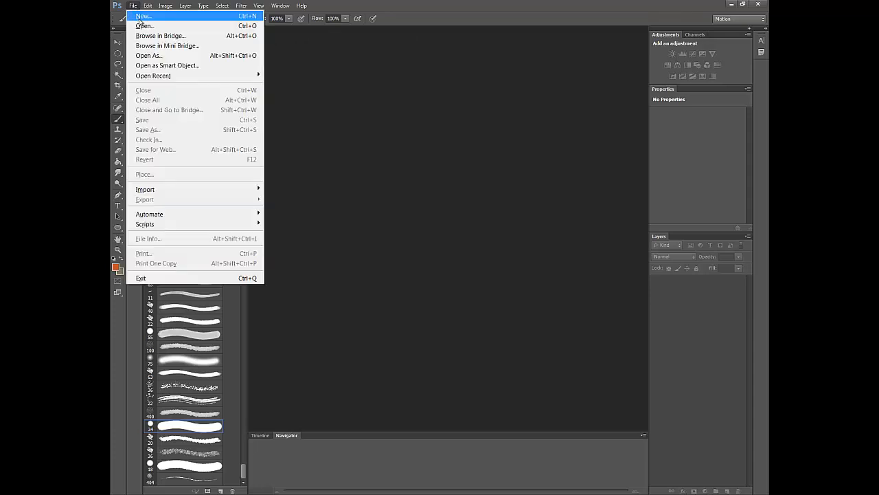
{"action": "left_click", "coordinate": [143, 16]}
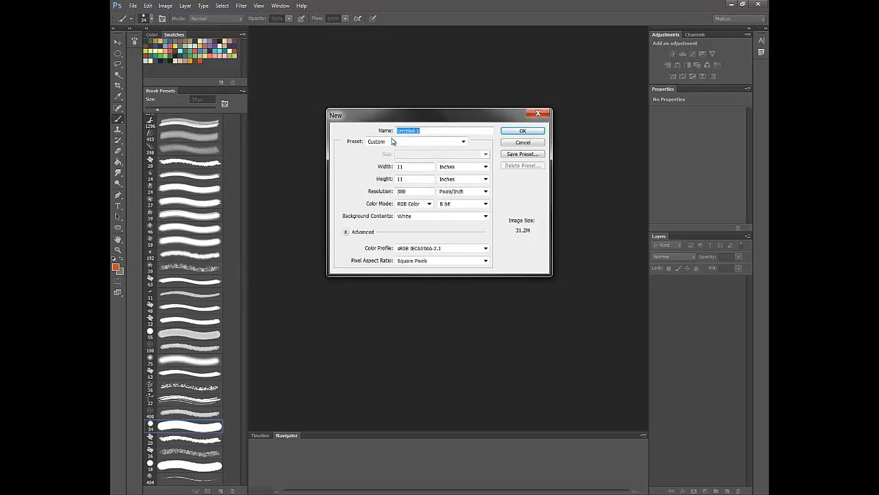
{"action": "left_click", "coordinate": [463, 141]}
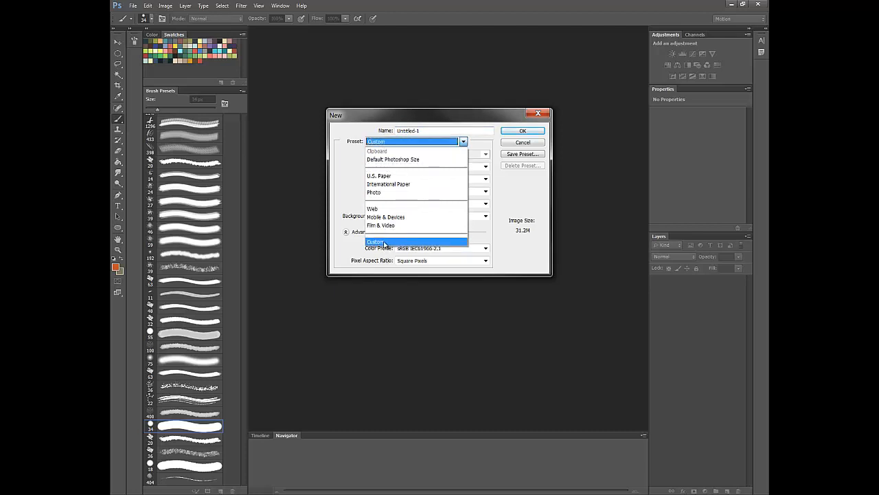
{"action": "left_click", "coordinate": [376, 241]}
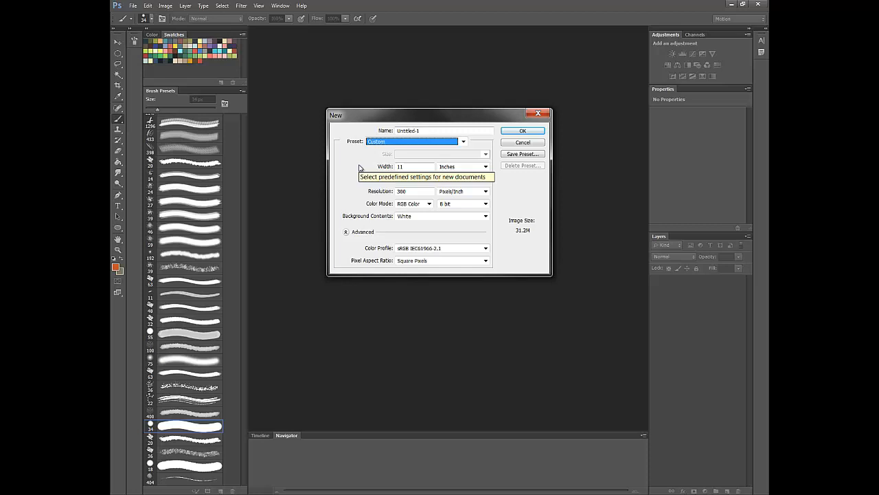
{"action": "mouse_move", "coordinate": [390, 191]}
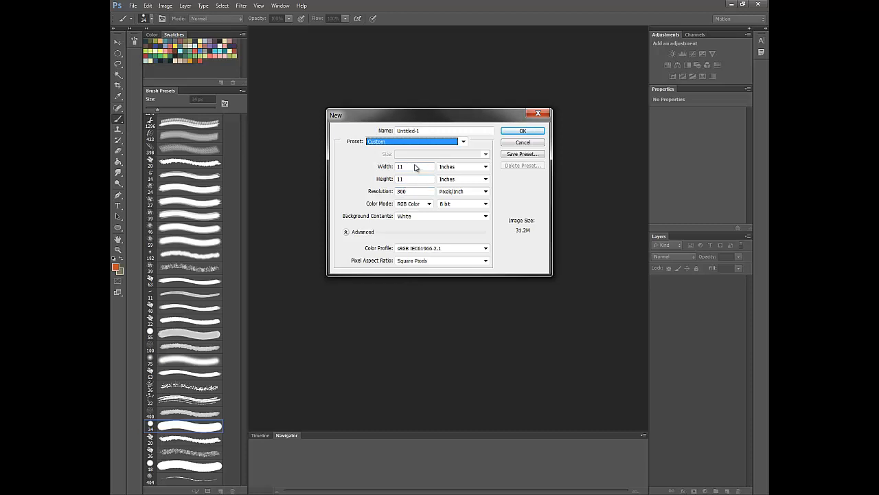
{"action": "mouse_move", "coordinate": [411, 179]}
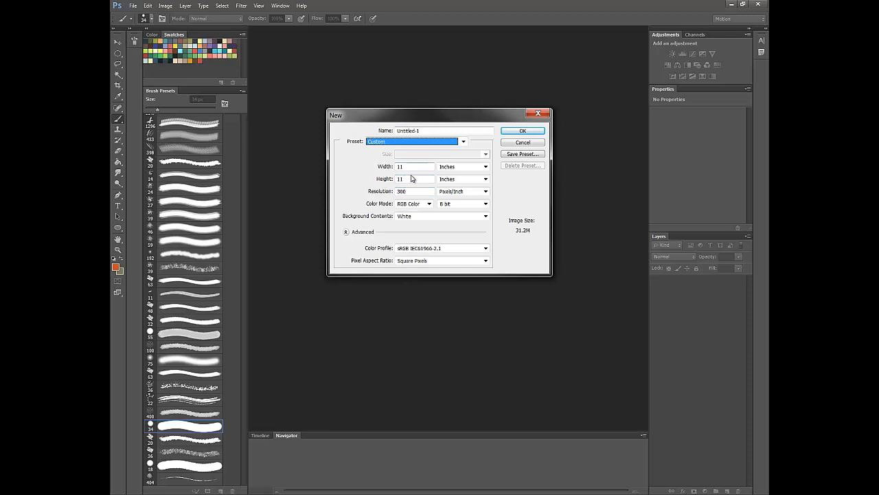
{"action": "mouse_move", "coordinate": [419, 178]}
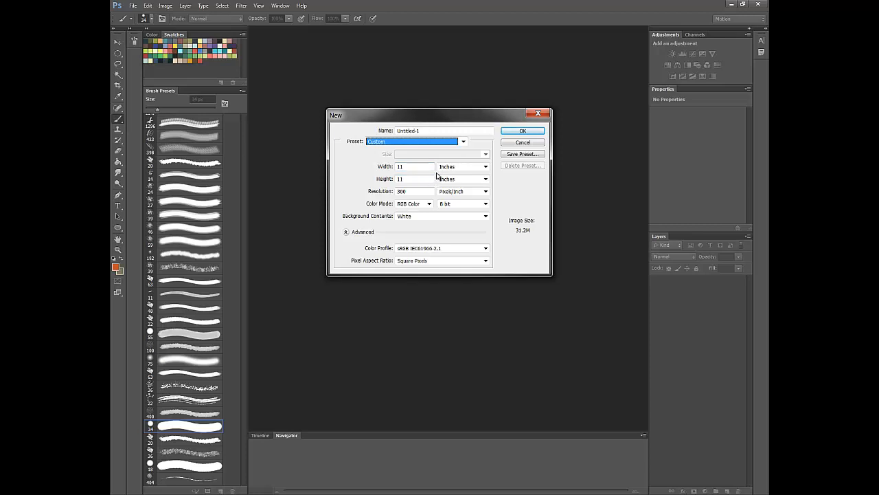
{"action": "mouse_move", "coordinate": [439, 166]}
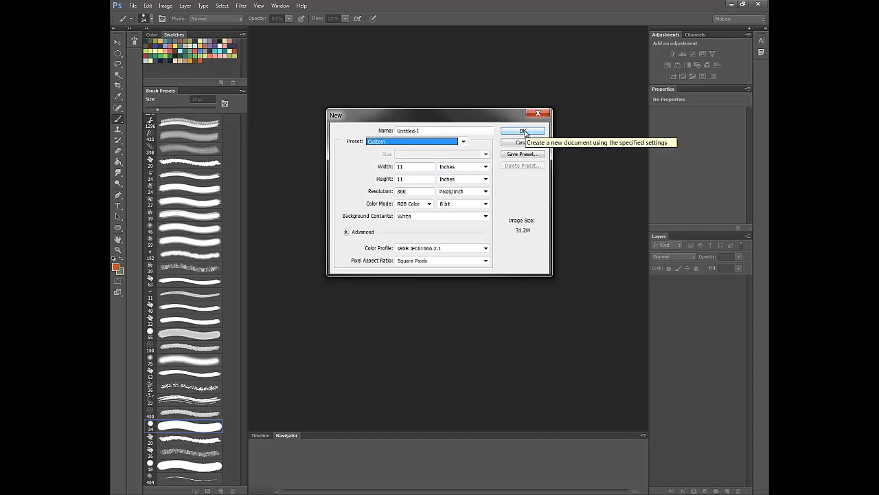
{"action": "left_click", "coordinate": [523, 131]}
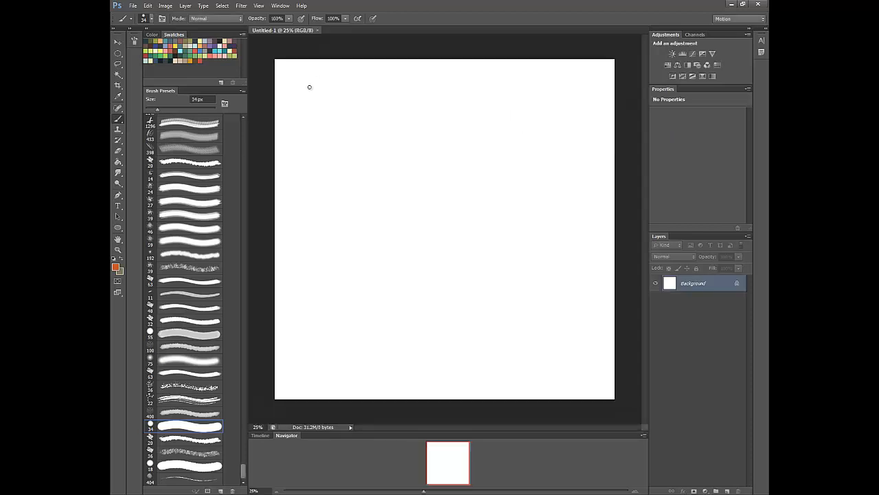
{"action": "mouse_move", "coordinate": [535, 222]}
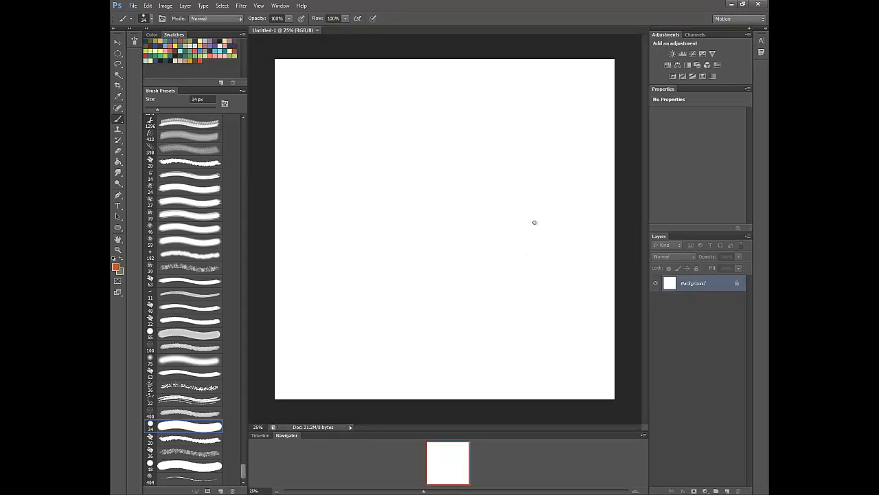
{"action": "mouse_move", "coordinate": [533, 285]}
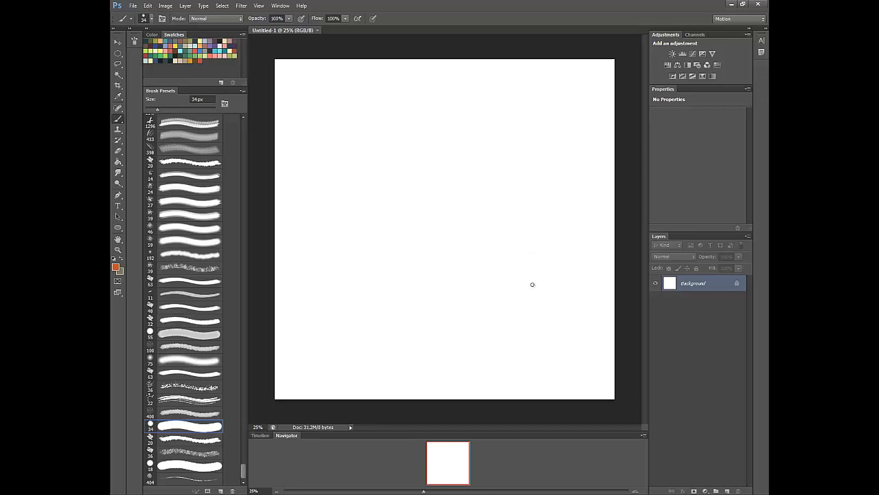
{"action": "mouse_move", "coordinate": [702, 423]}
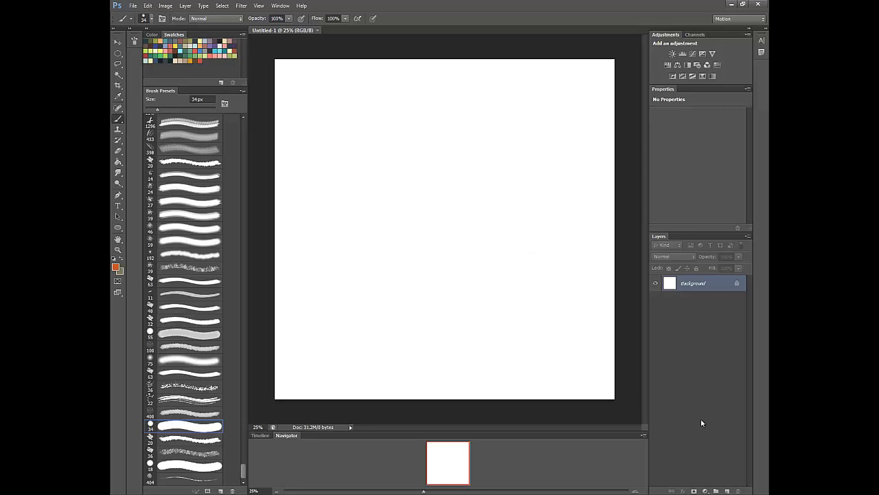
{"action": "mouse_move", "coordinate": [657, 266]}
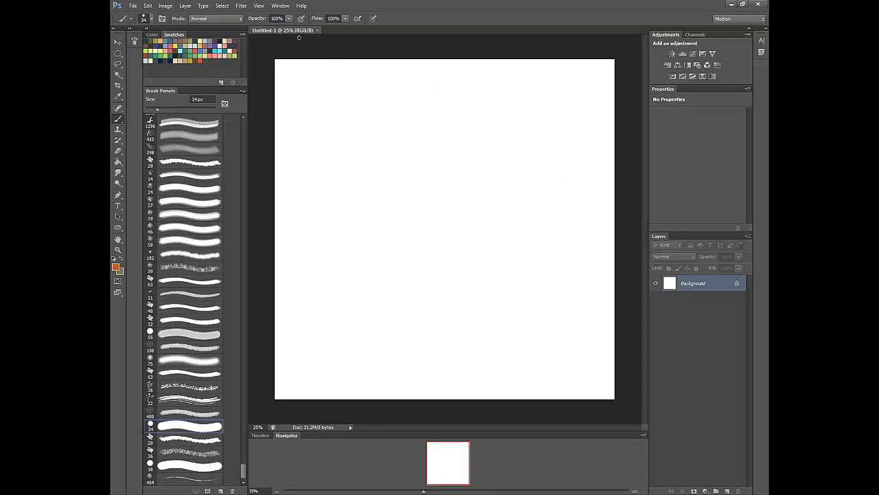
- Turn on the Layers panel from the Window menu to add Layer 1
{"action": "left_click", "coordinate": [280, 6]}
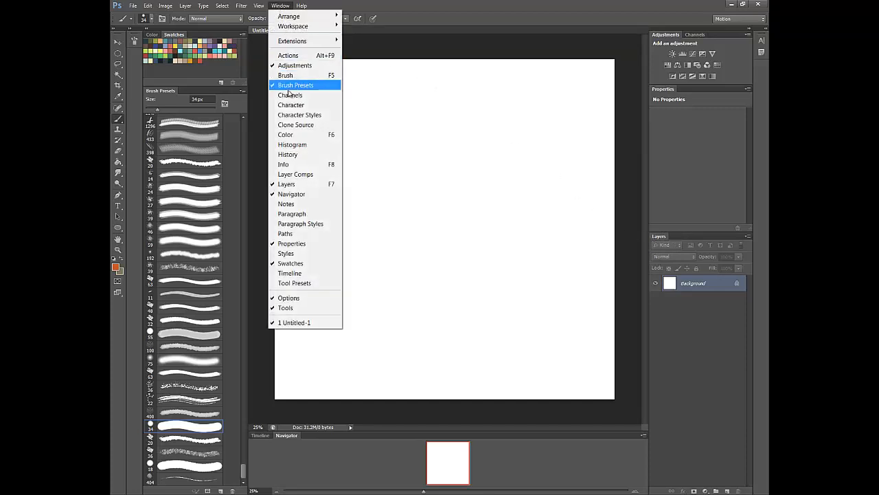
{"action": "mouse_move", "coordinate": [308, 187]}
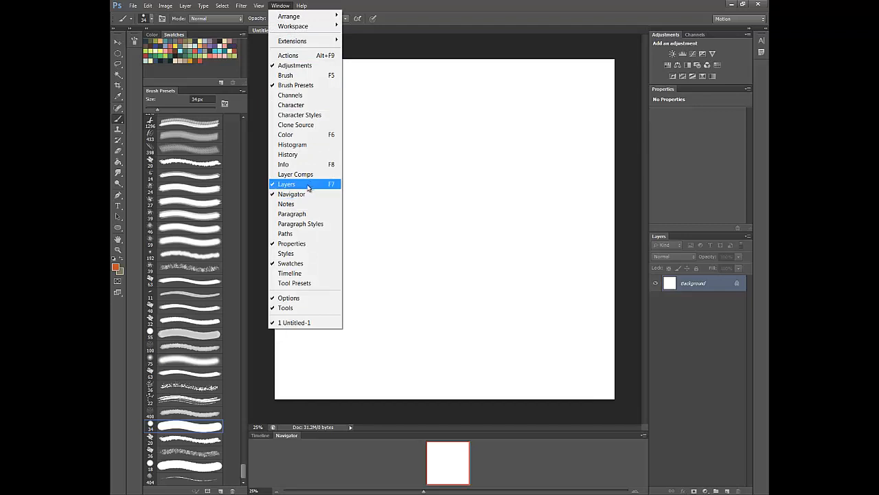
{"action": "left_click", "coordinate": [286, 184]}
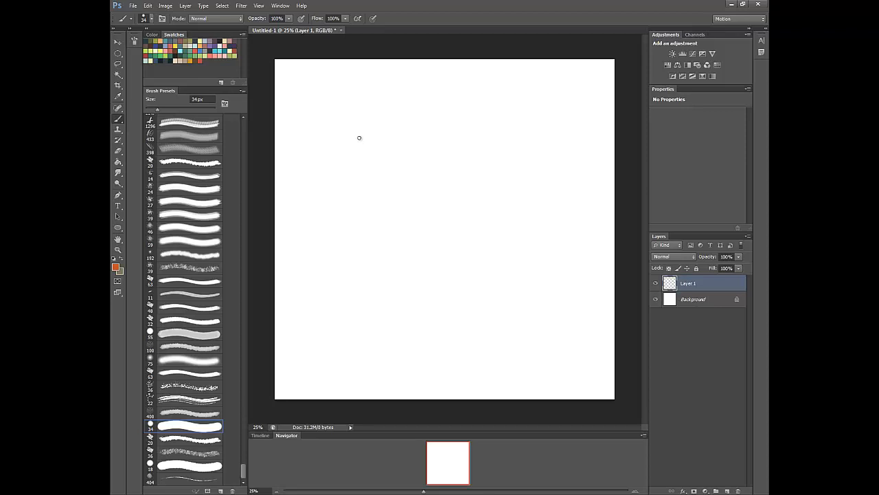
{"action": "mouse_move", "coordinate": [309, 70]}
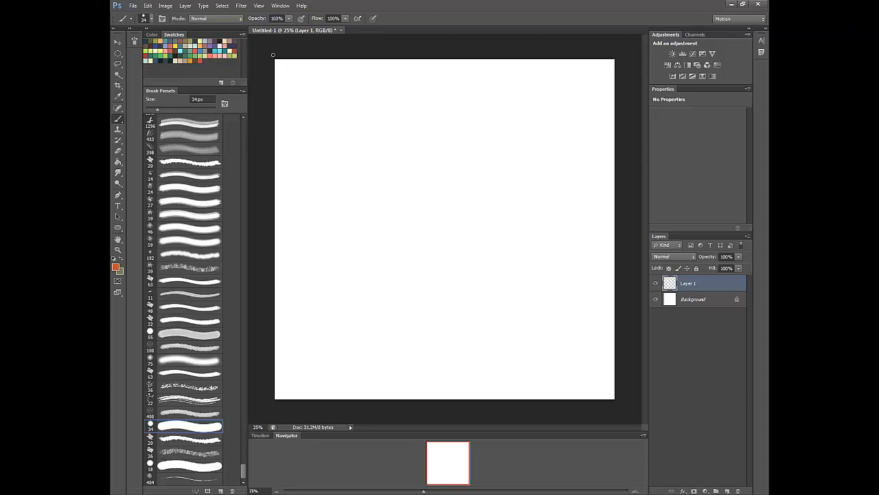
{"action": "mouse_move", "coordinate": [265, 191]}
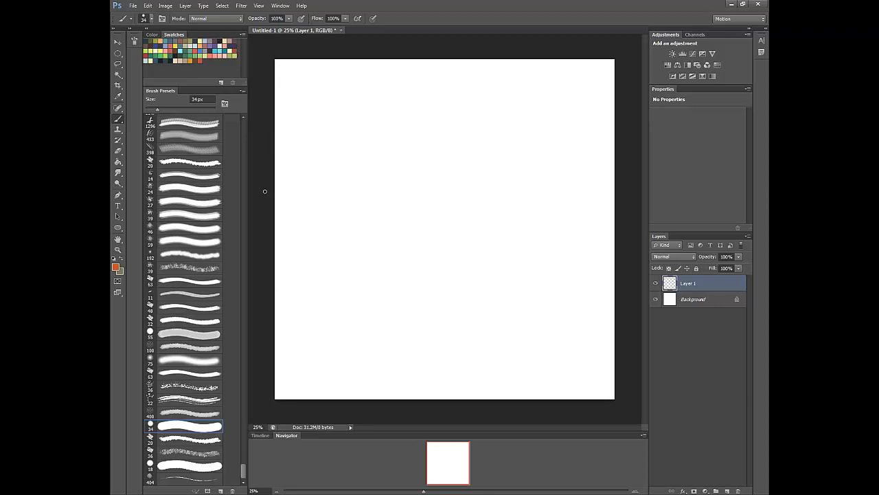
{"action": "mouse_move", "coordinate": [610, 395]}
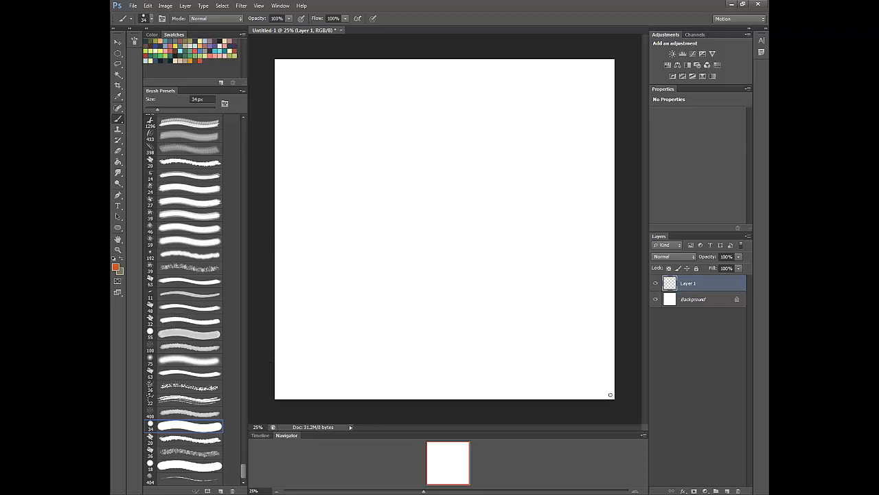
{"action": "mouse_move", "coordinate": [258, 48]}
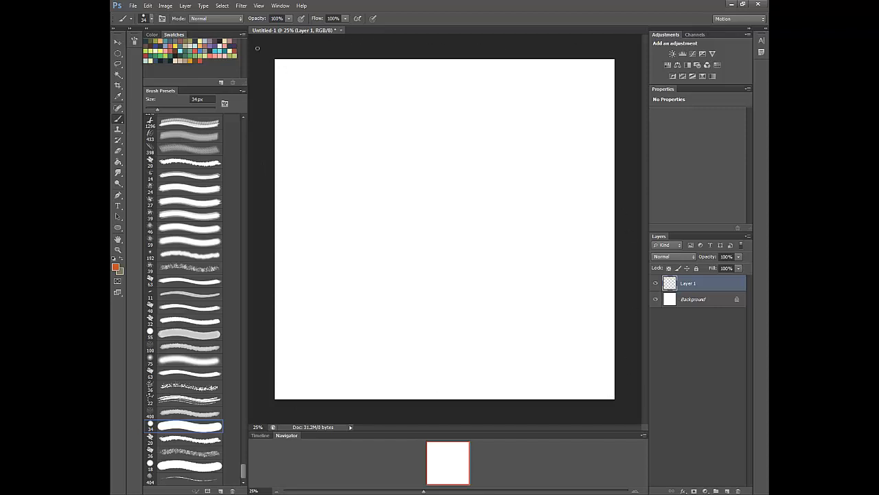
{"action": "mouse_move", "coordinate": [327, 342]}
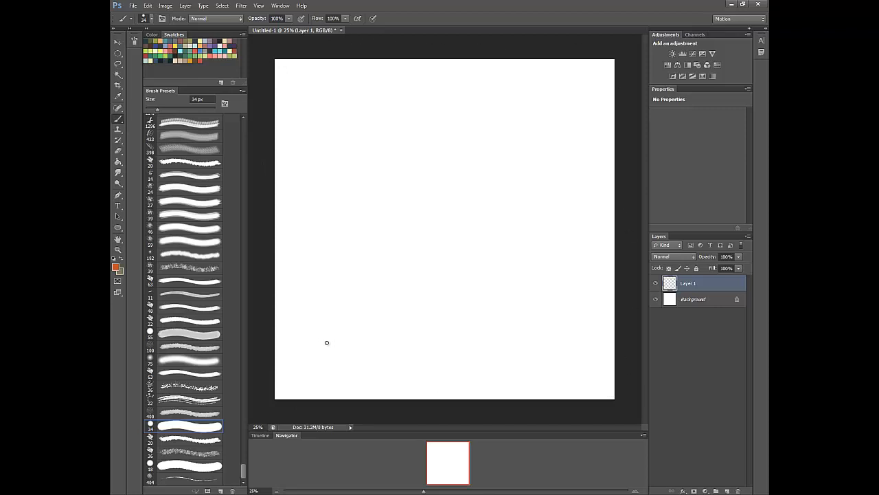
{"action": "mouse_move", "coordinate": [310, 360]}
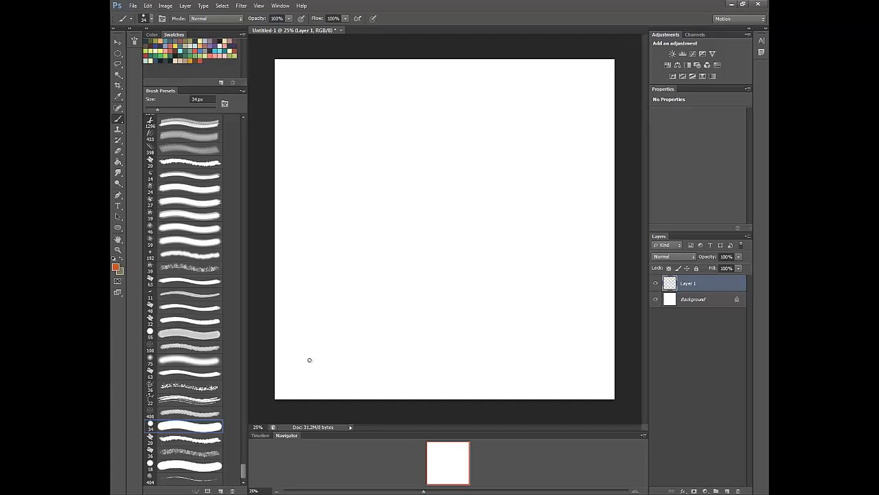
- Sketch an orange circle near the bottom-left and pick a new foreground colour
{"action": "left_click_drag", "start_coordinate": [296, 360], "coordinate": [313, 358]}
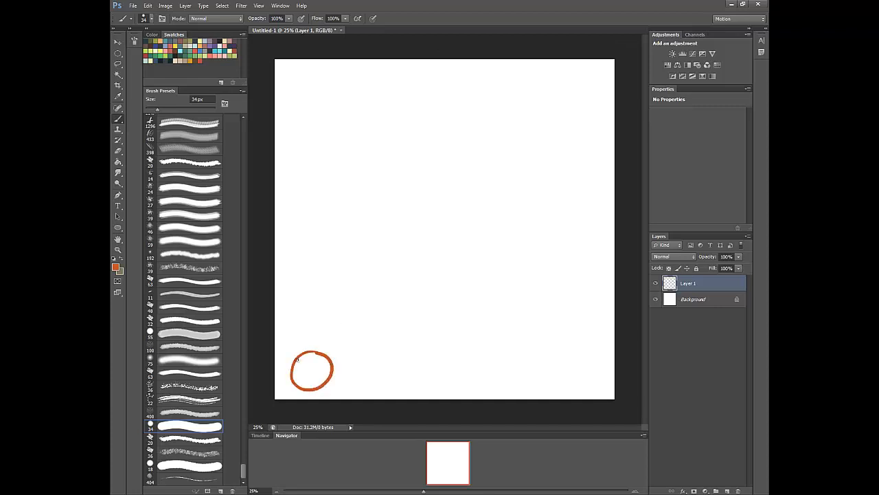
{"action": "left_click_drag", "start_coordinate": [313, 371], "coordinate": [312, 371]}
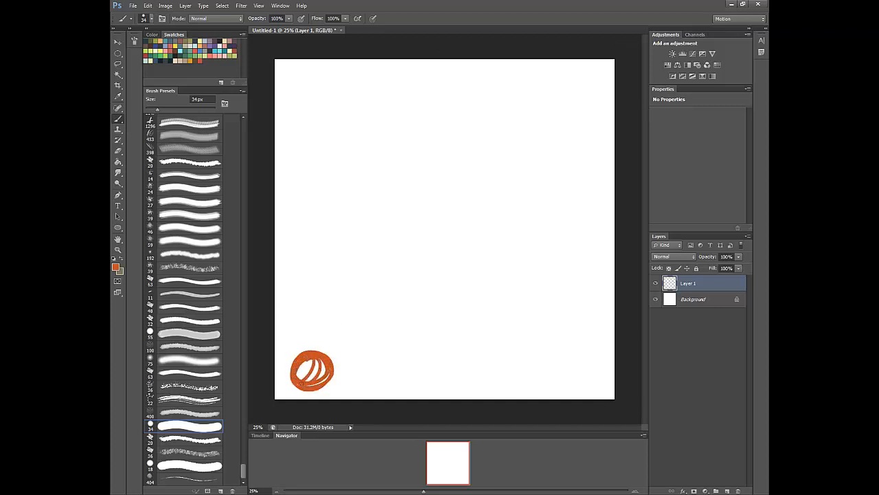
{"action": "left_click", "coordinate": [313, 371]}
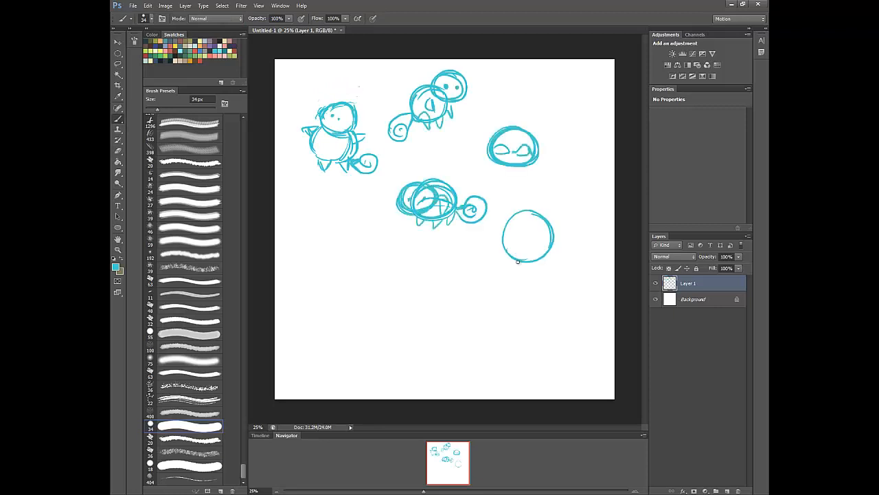
{"action": "left_click", "coordinate": [705, 491]}
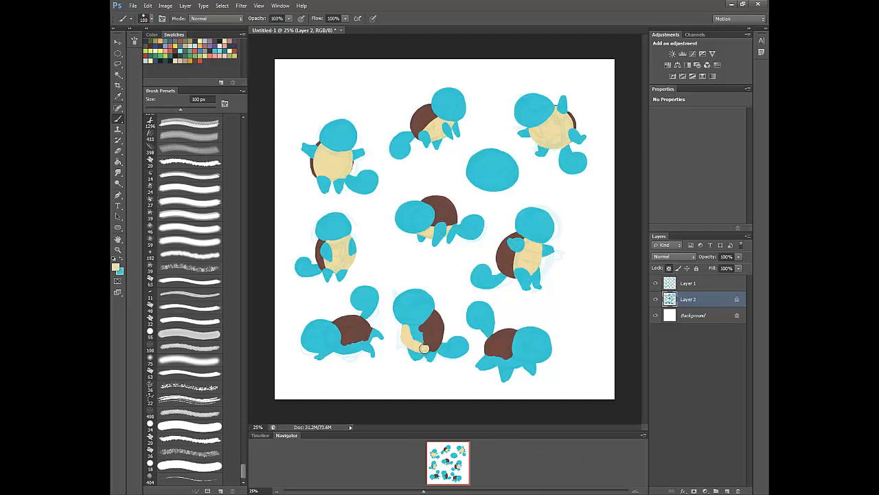
{"action": "left_click", "coordinate": [114, 260]}
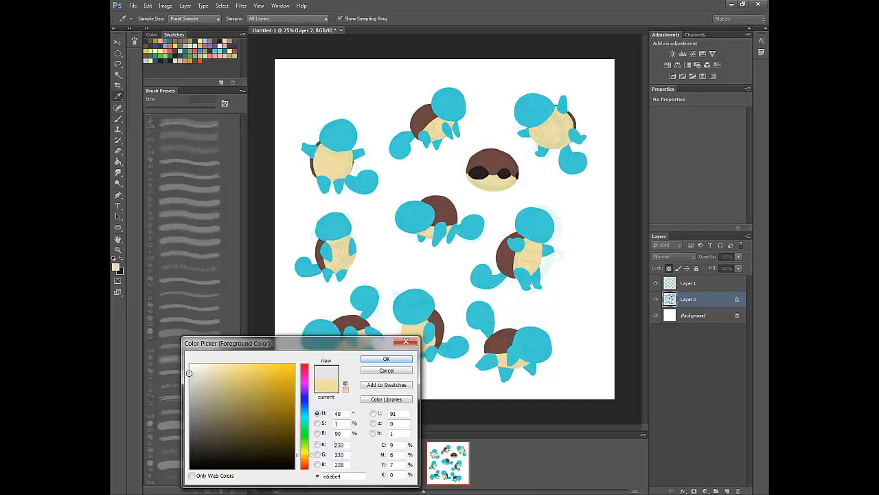
{"action": "left_click", "coordinate": [386, 358]}
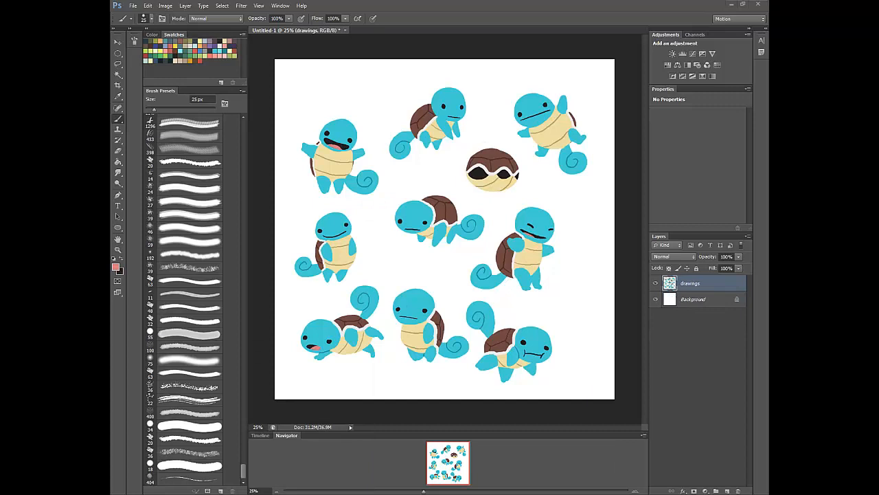
{"action": "mouse_move", "coordinate": [575, 246]}
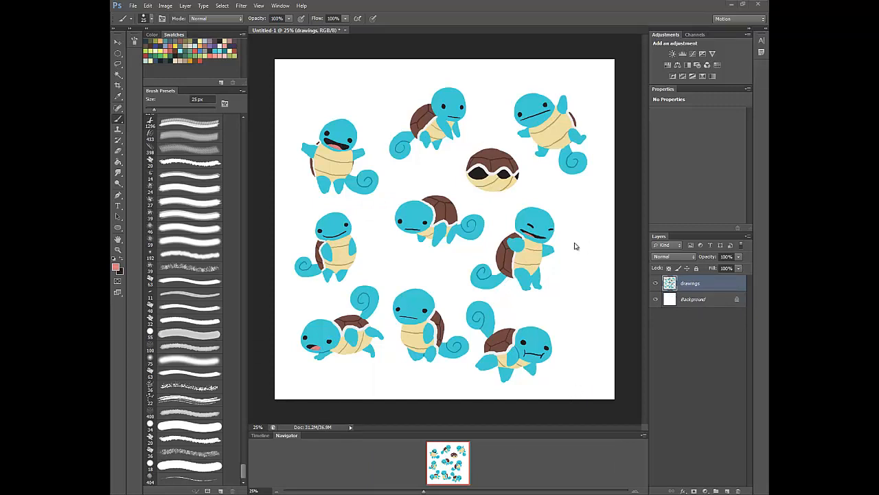
{"action": "mouse_move", "coordinate": [371, 128]}
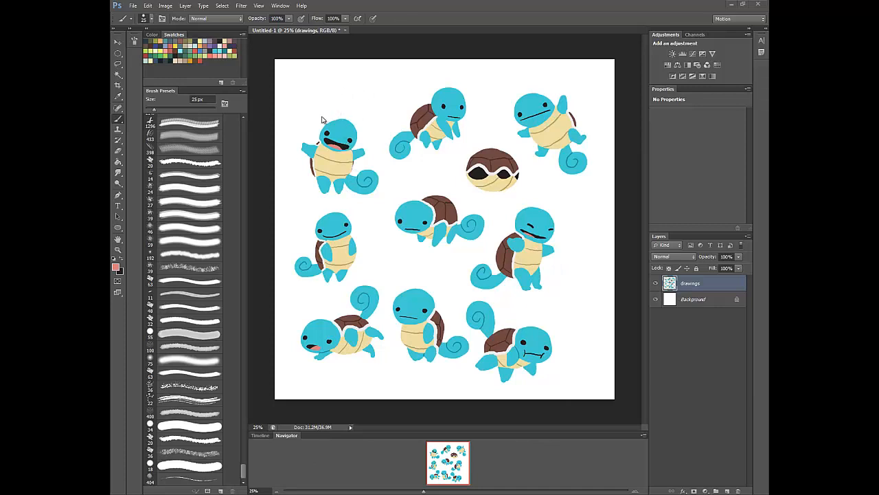
{"action": "mouse_move", "coordinate": [279, 135]}
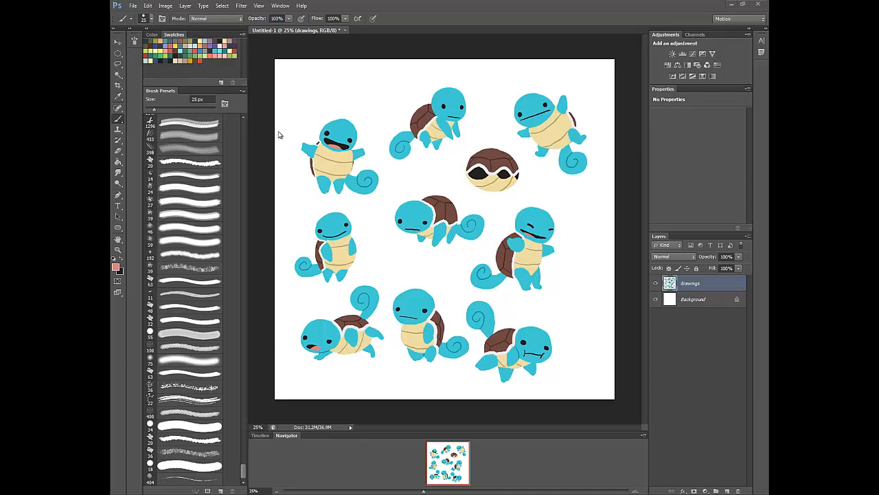
{"action": "mouse_move", "coordinate": [632, 340]}
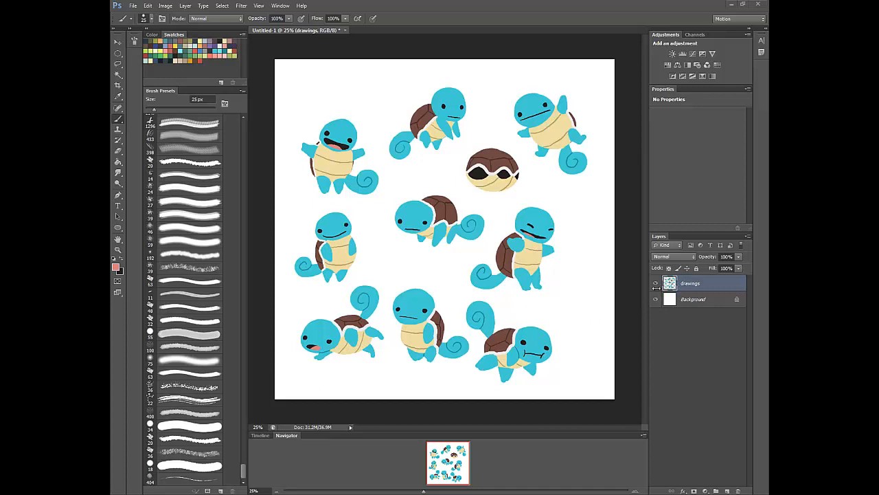
{"action": "left_click", "coordinate": [655, 283]}
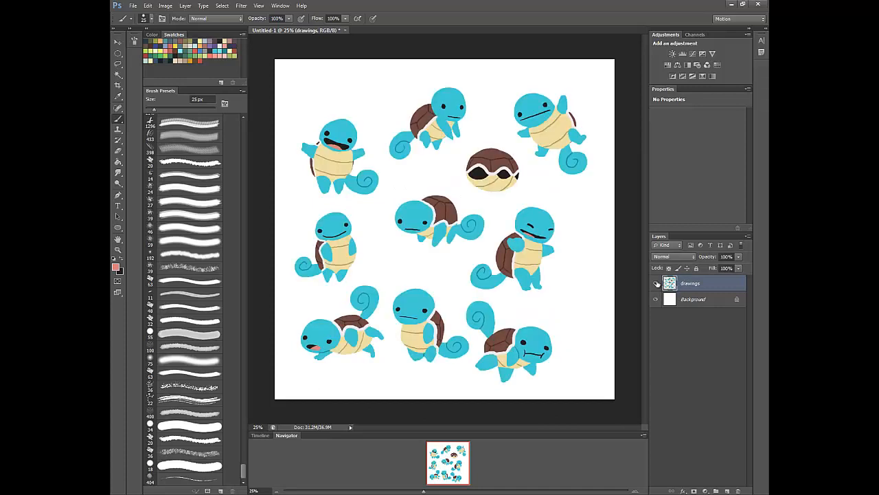
{"action": "left_click", "coordinate": [656, 283]}
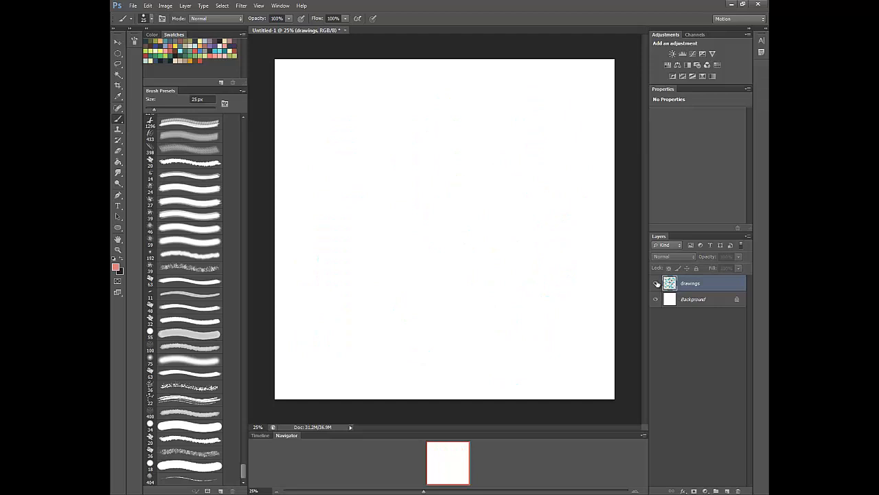
{"action": "left_click", "coordinate": [656, 283]}
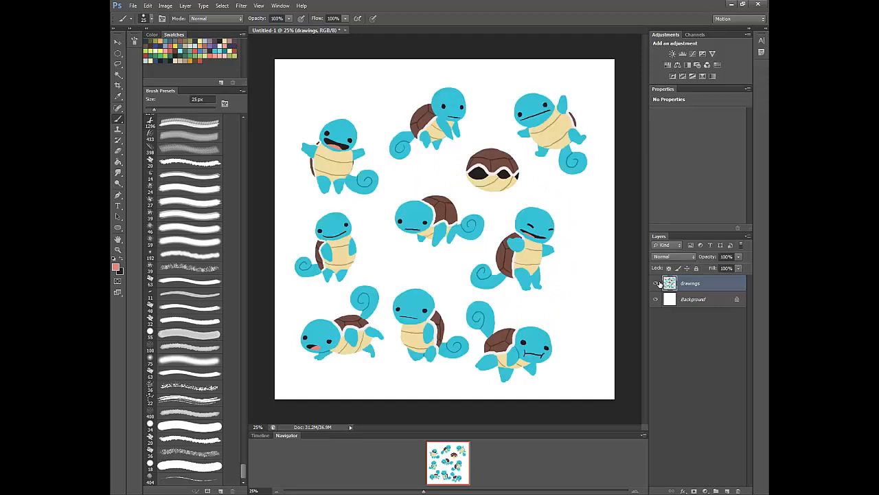
{"action": "left_click", "coordinate": [656, 283]}
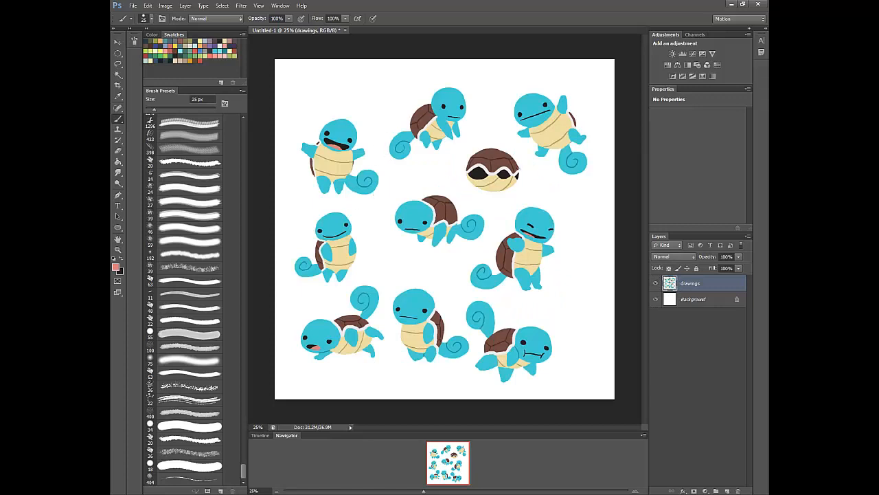
{"action": "mouse_move", "coordinate": [518, 205]}
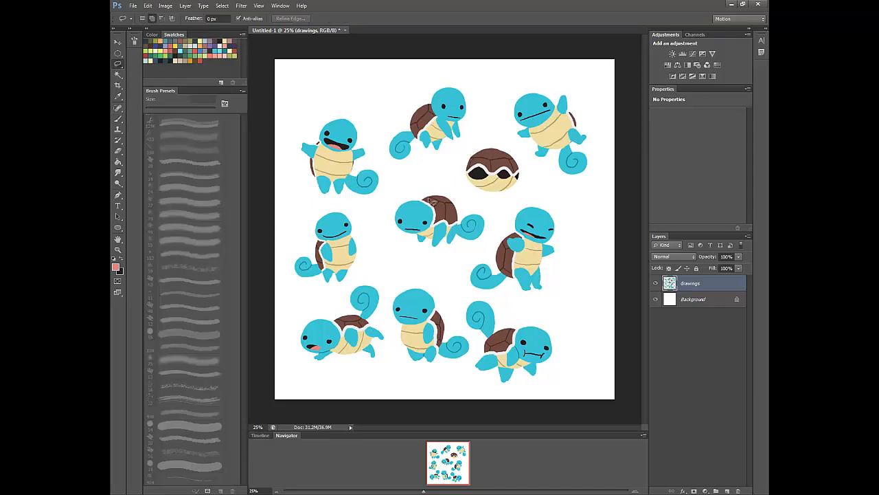
- Lasso and move the centre, bottom-right and top-left Squirtles to even out spacing
{"action": "left_click_drag", "start_coordinate": [432, 180], "coordinate": [425, 266]}
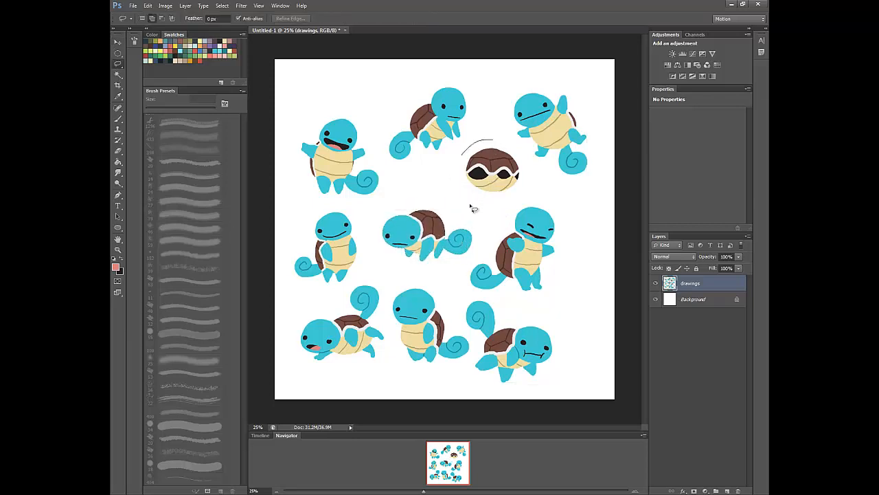
{"action": "left_click", "coordinate": [119, 42]}
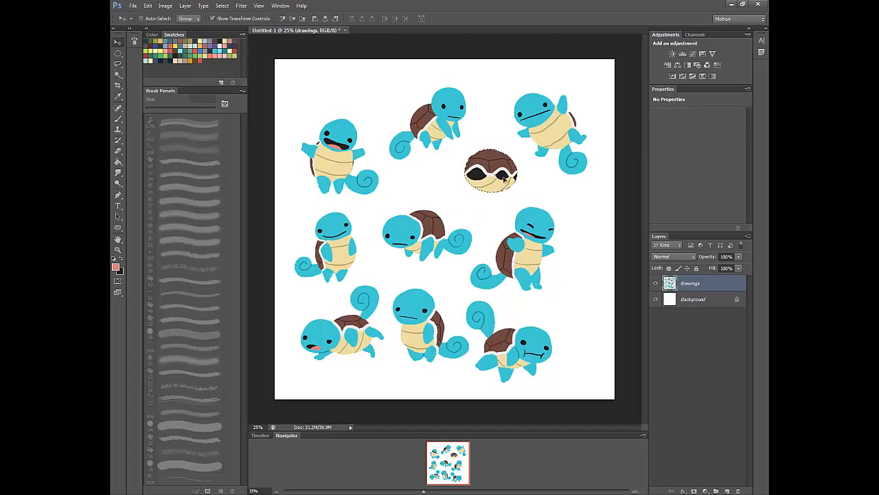
{"action": "left_click", "coordinate": [489, 178]}
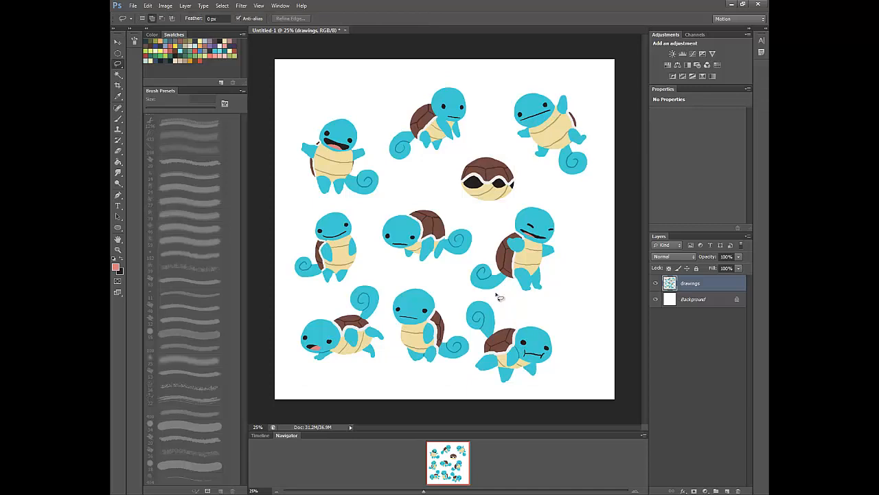
{"action": "left_click_drag", "start_coordinate": [498, 296], "coordinate": [563, 376]}
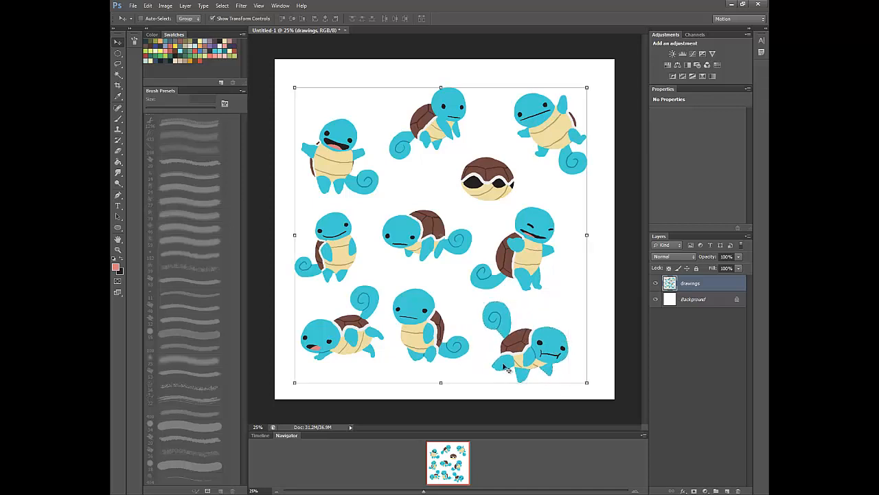
{"action": "left_click", "coordinate": [118, 63]}
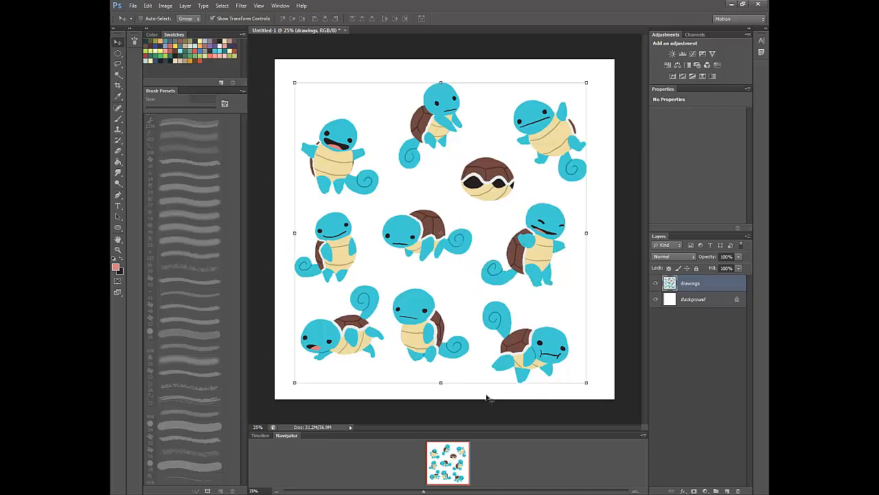
{"action": "mouse_move", "coordinate": [341, 293]}
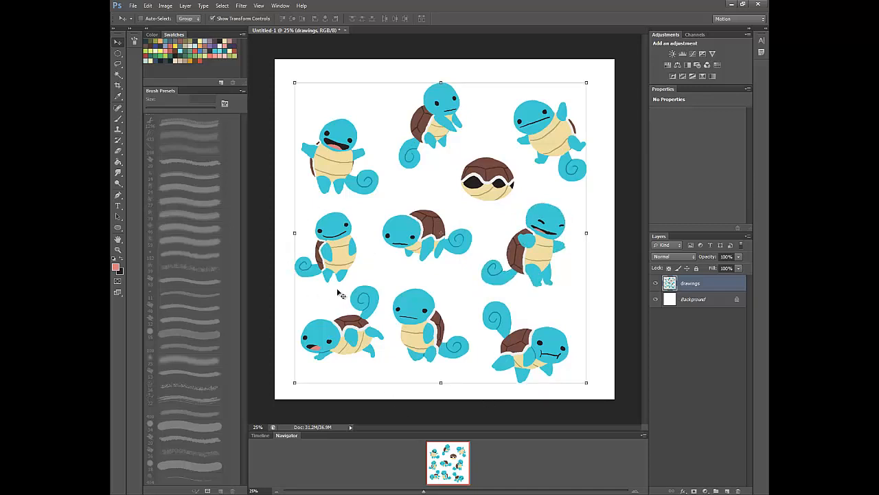
{"action": "mouse_move", "coordinate": [341, 215]}
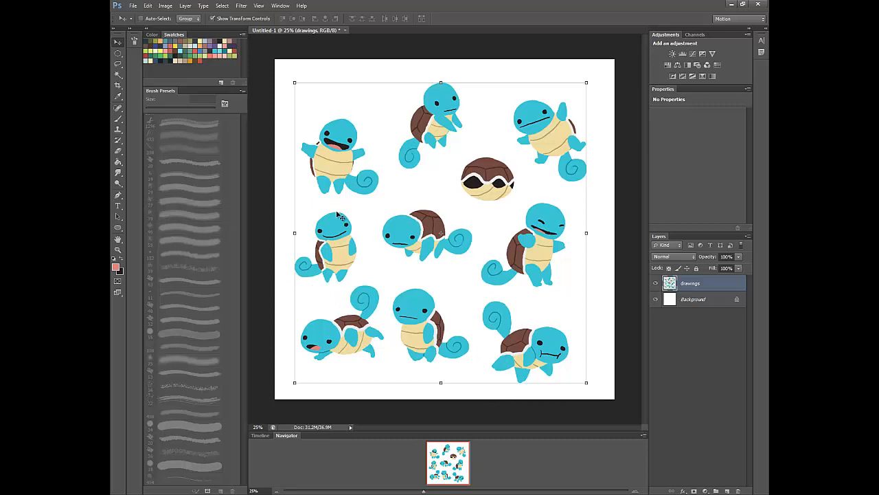
{"action": "left_click", "coordinate": [118, 61]}
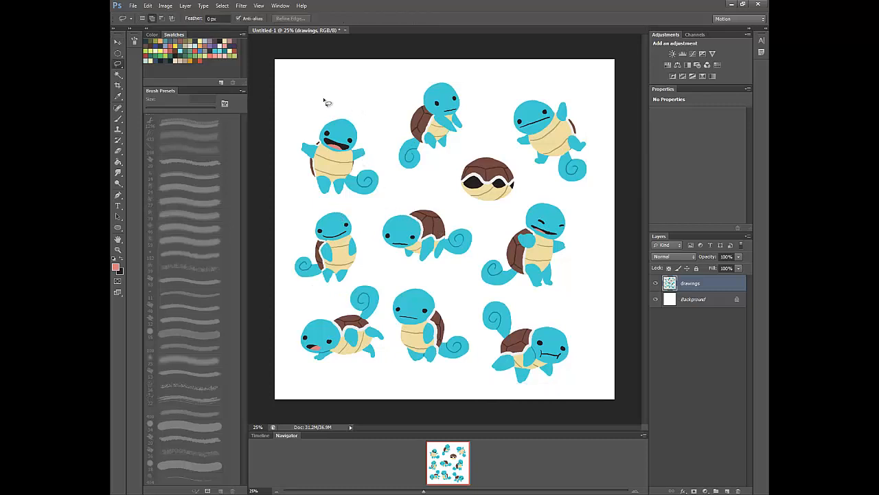
{"action": "left_click_drag", "start_coordinate": [326, 102], "coordinate": [371, 199]}
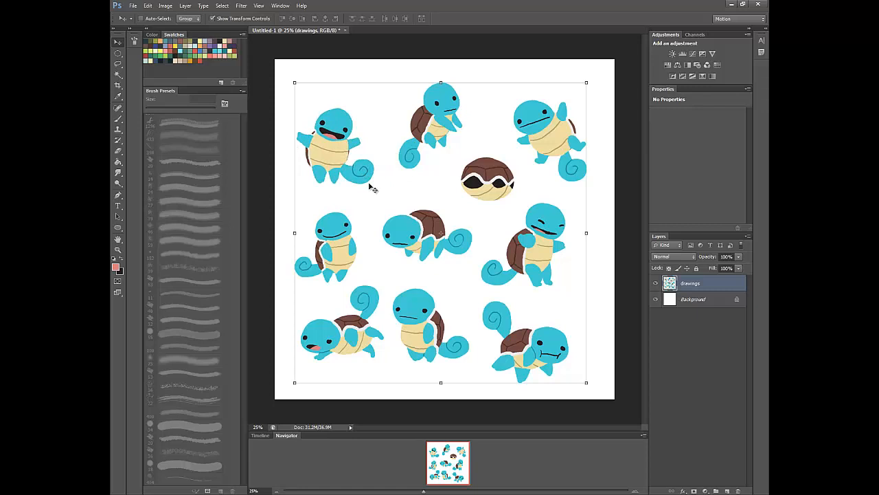
{"action": "mouse_move", "coordinate": [538, 403]}
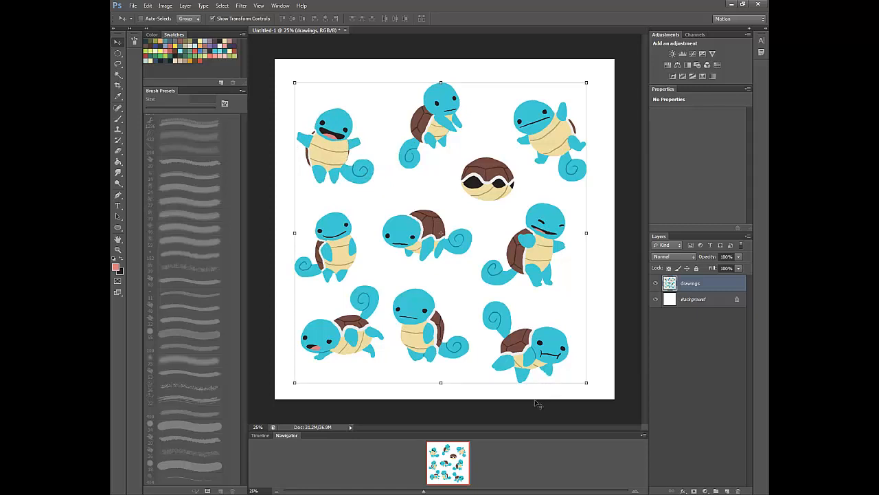
{"action": "mouse_move", "coordinate": [527, 404]}
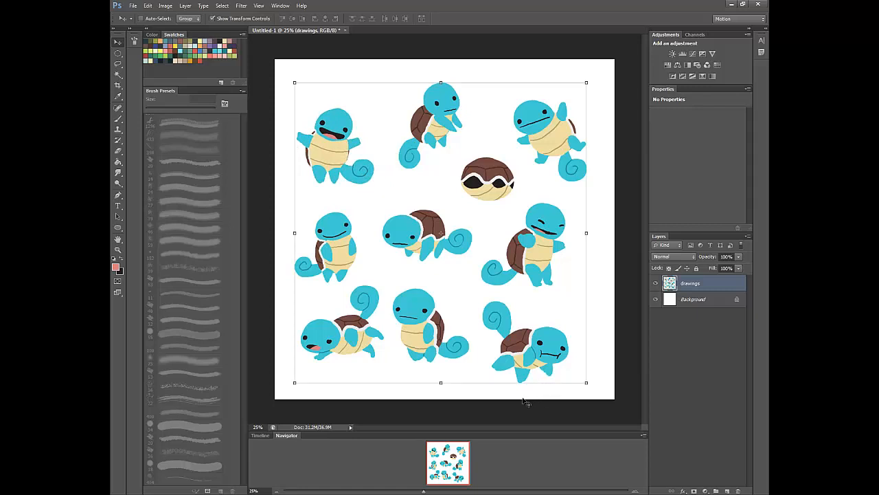
- Confirm in Image Size that the document is 3300 × 3300 pixels at 300 ppi
{"action": "left_click", "coordinate": [165, 6]}
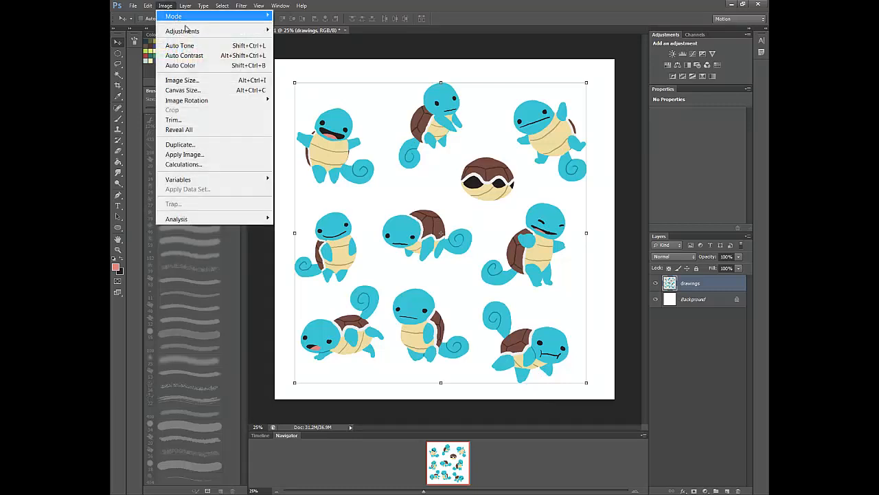
{"action": "mouse_move", "coordinate": [182, 81]}
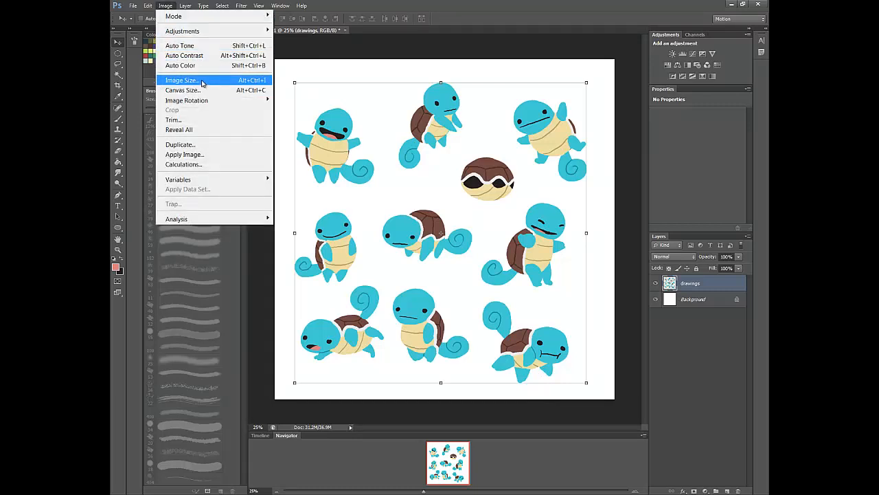
{"action": "left_click", "coordinate": [181, 80]}
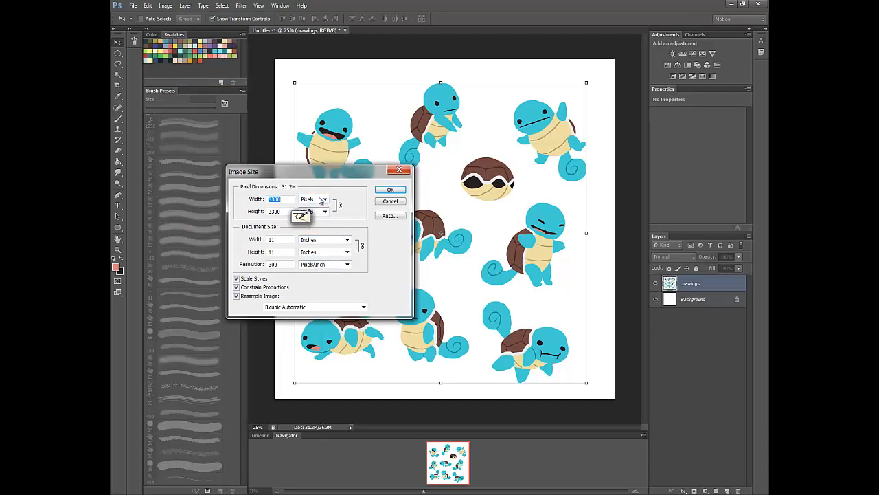
{"action": "left_click", "coordinate": [324, 199]}
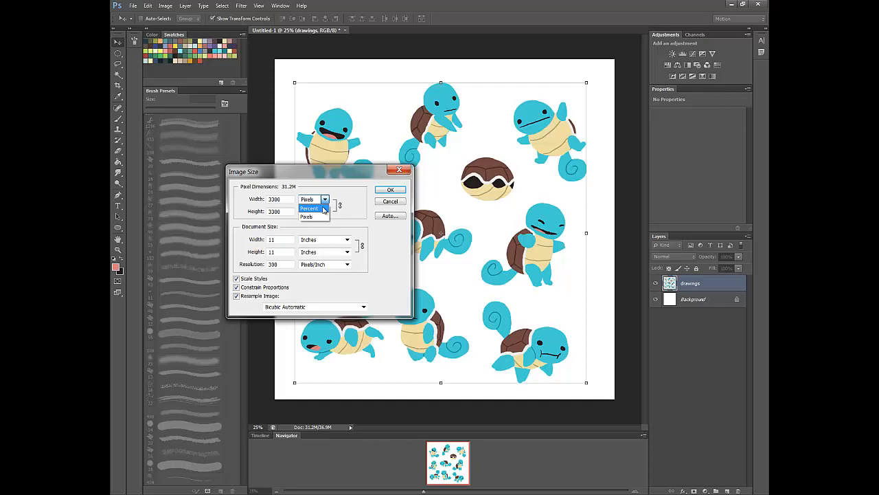
{"action": "mouse_move", "coordinate": [318, 217]}
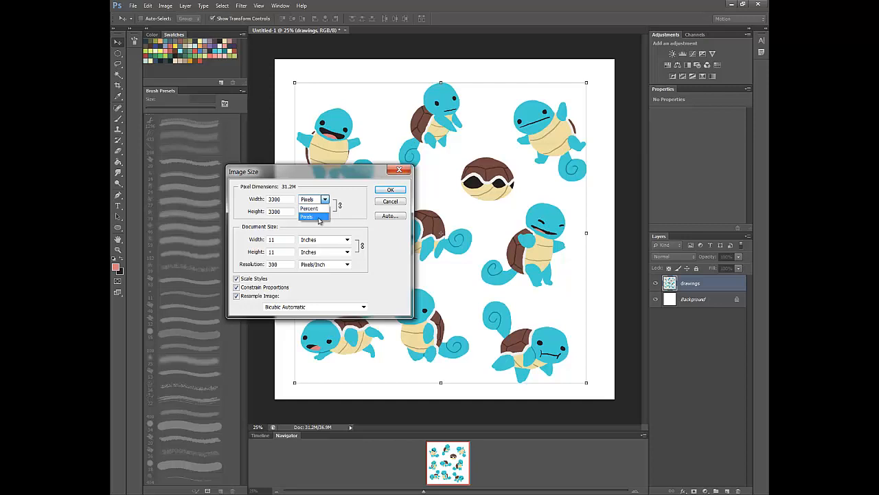
{"action": "left_click", "coordinate": [307, 216]}
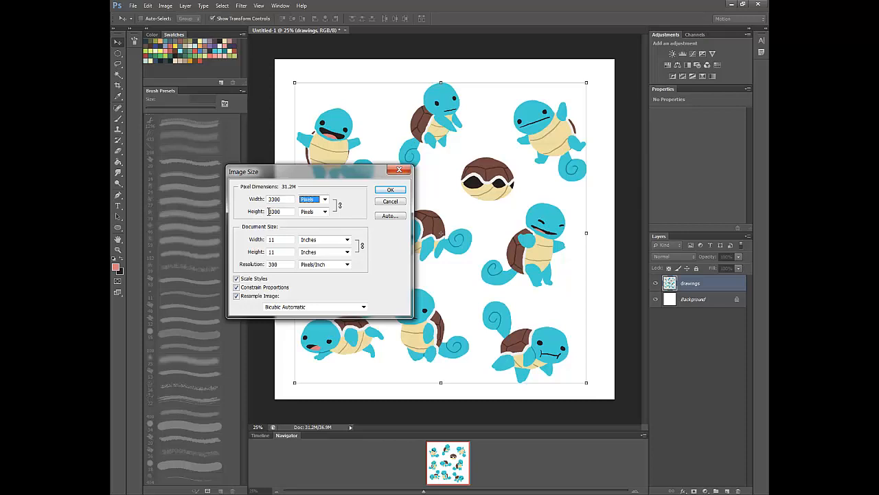
{"action": "mouse_move", "coordinate": [274, 211]}
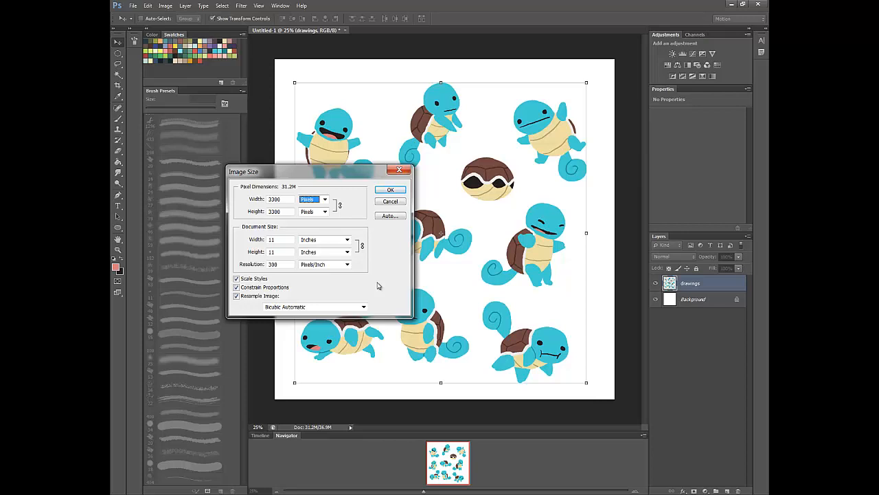
{"action": "mouse_move", "coordinate": [343, 206]}
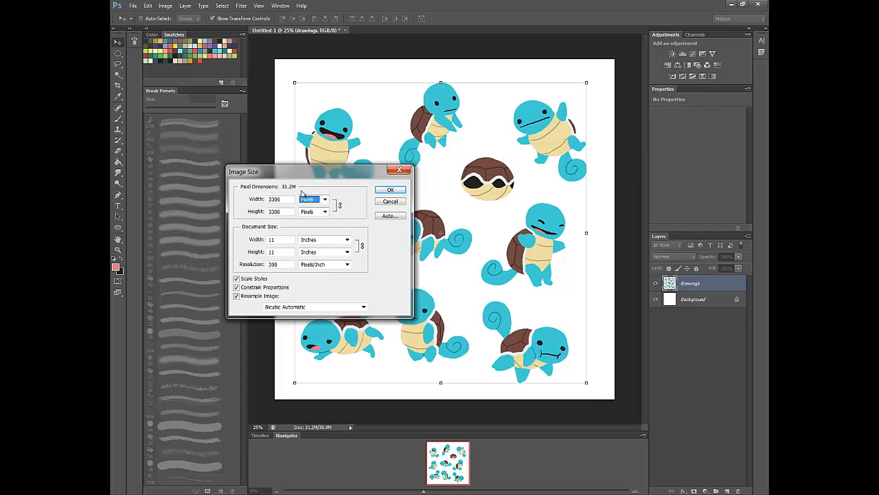
{"action": "mouse_move", "coordinate": [314, 199]}
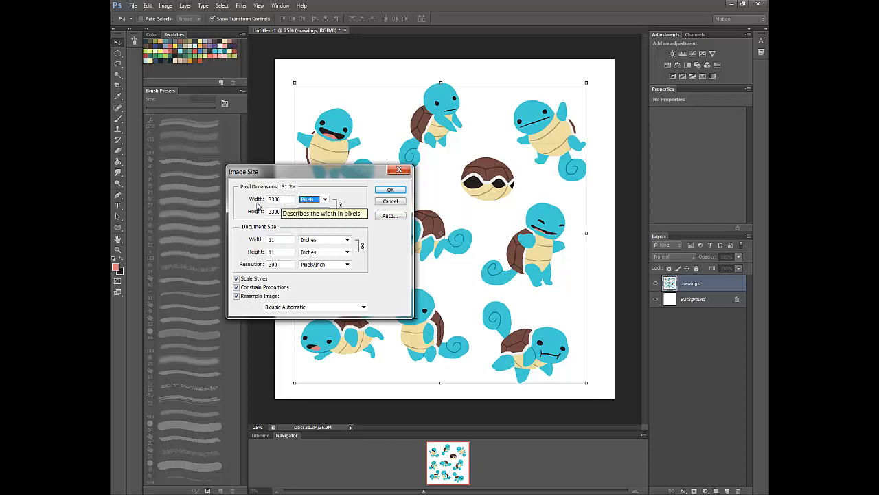
{"action": "mouse_move", "coordinate": [280, 234]}
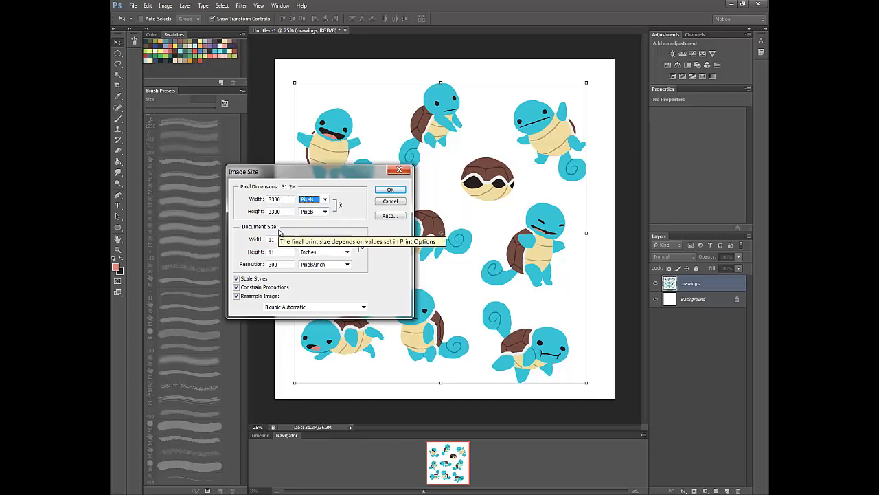
{"action": "mouse_move", "coordinate": [282, 240]}
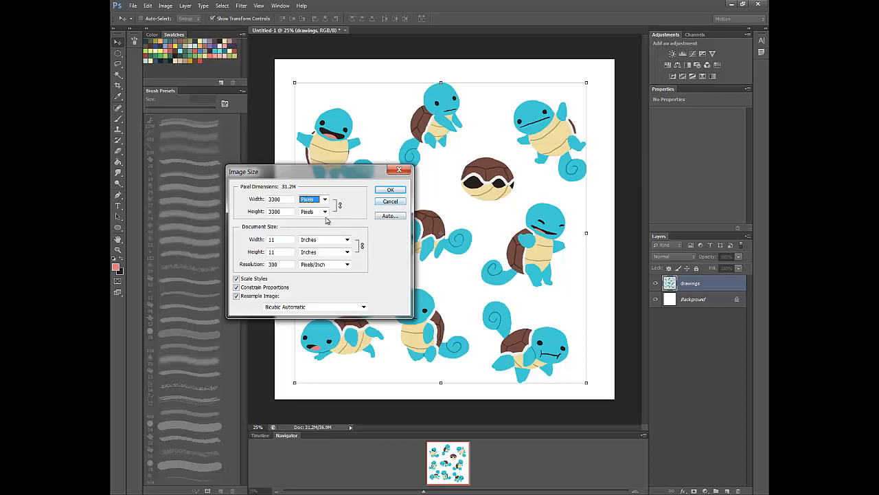
{"action": "mouse_move", "coordinate": [357, 214]}
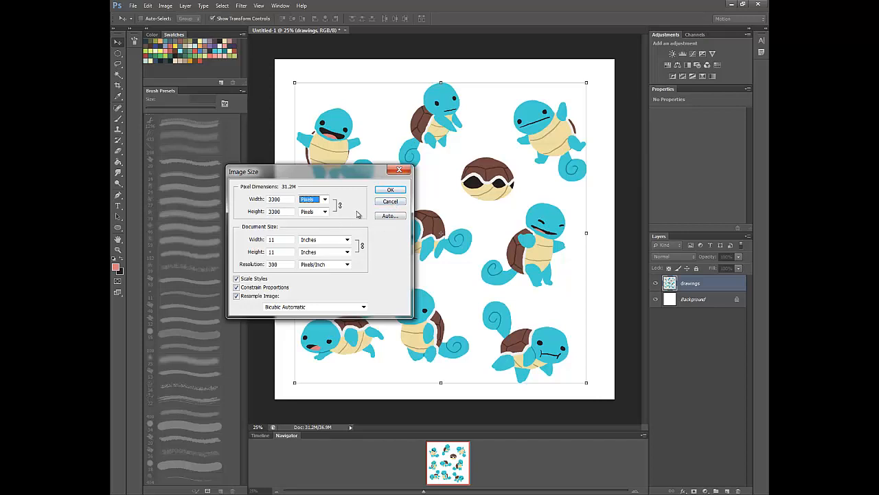
{"action": "left_click", "coordinate": [390, 190]}
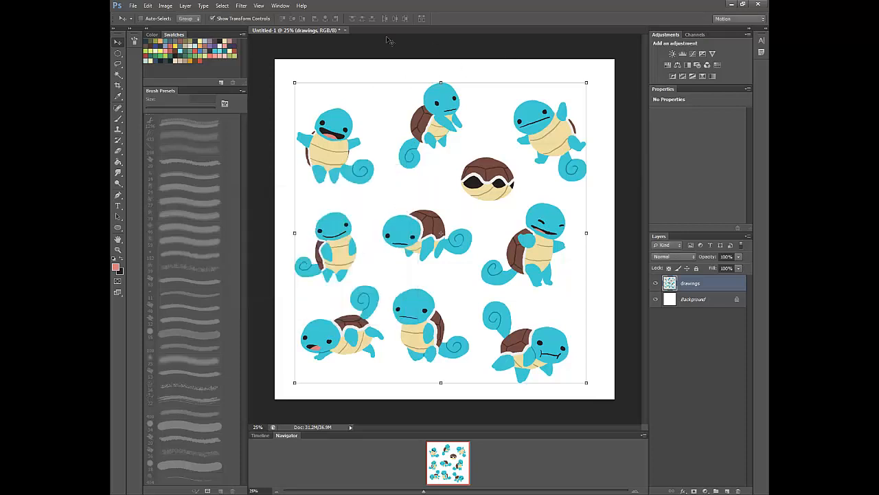
- Offset the drawings layer +1650 px horizontally and vertically with Wrap Around
{"action": "left_click", "coordinate": [242, 6]}
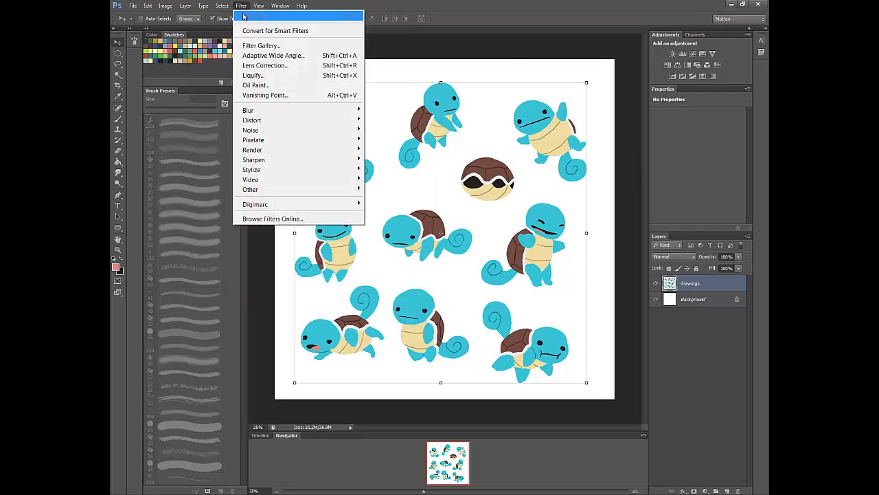
{"action": "mouse_move", "coordinate": [251, 169]}
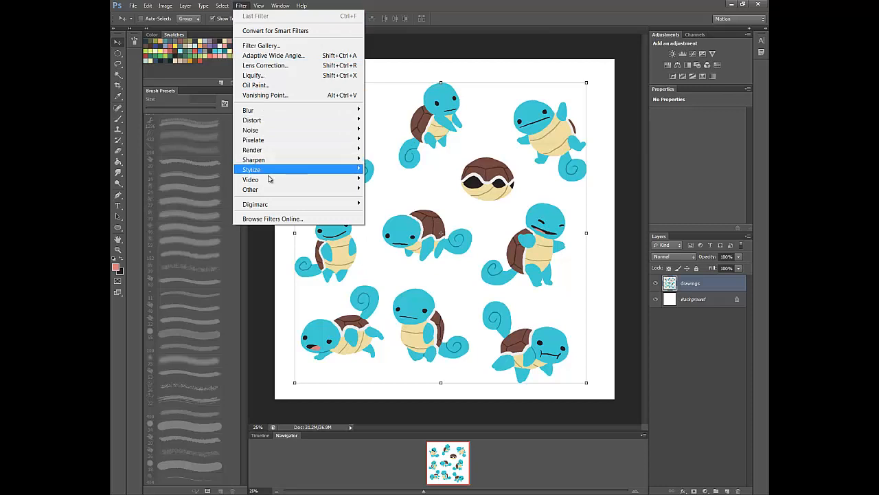
{"action": "mouse_move", "coordinate": [266, 190]}
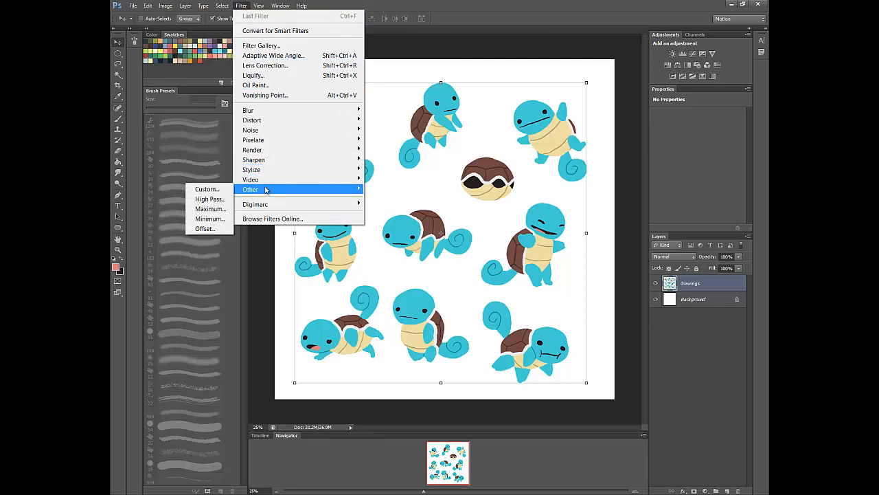
{"action": "mouse_move", "coordinate": [204, 228]}
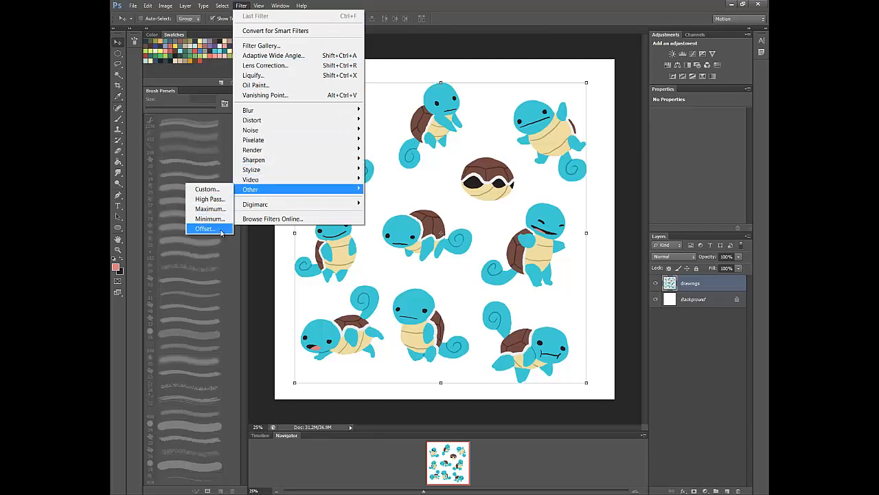
{"action": "left_click", "coordinate": [205, 228]}
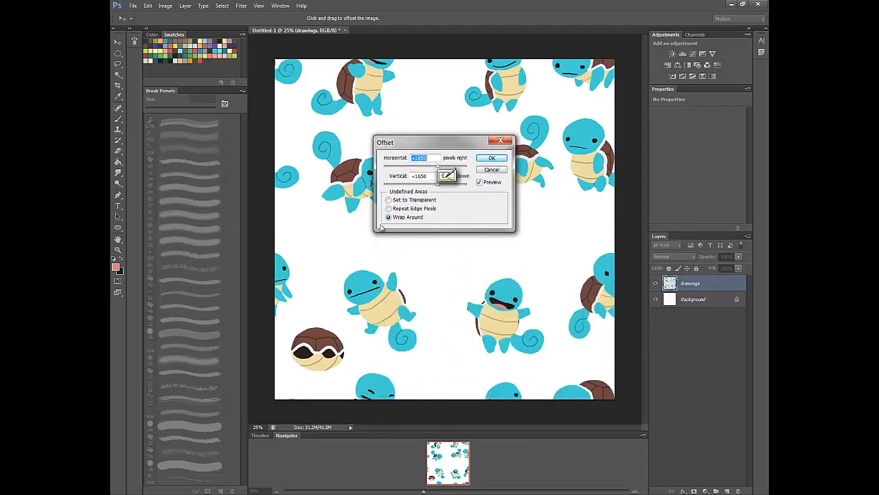
{"action": "left_click", "coordinate": [389, 199]}
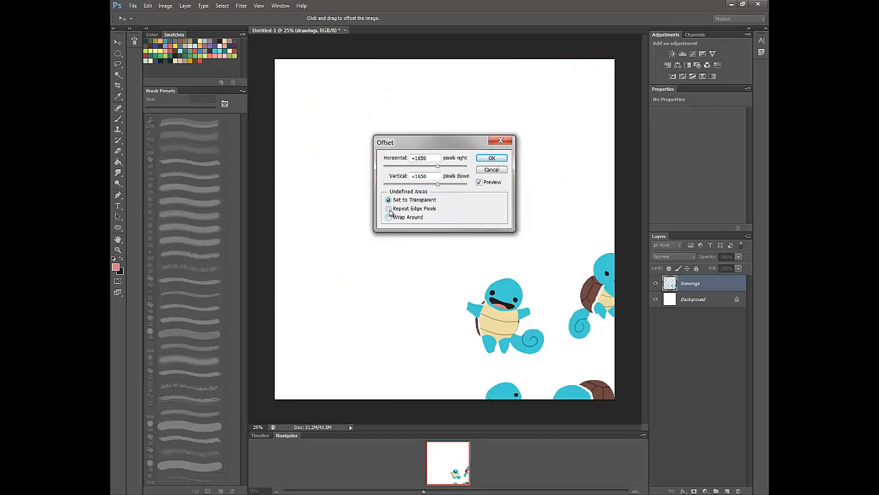
{"action": "left_click", "coordinate": [388, 208]}
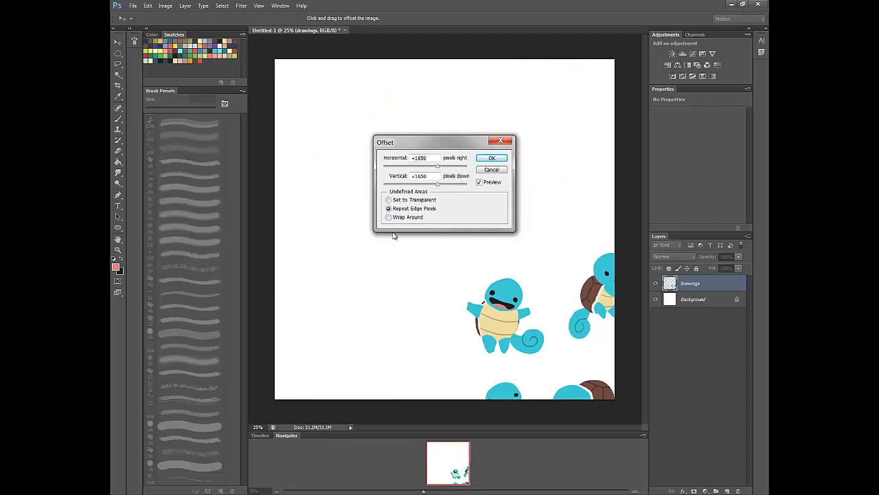
{"action": "mouse_move", "coordinate": [488, 382]}
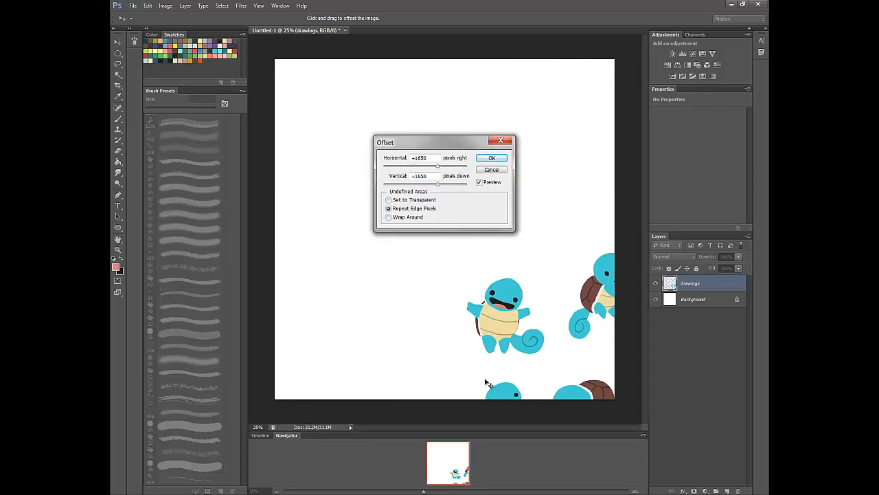
{"action": "left_click", "coordinate": [389, 217]}
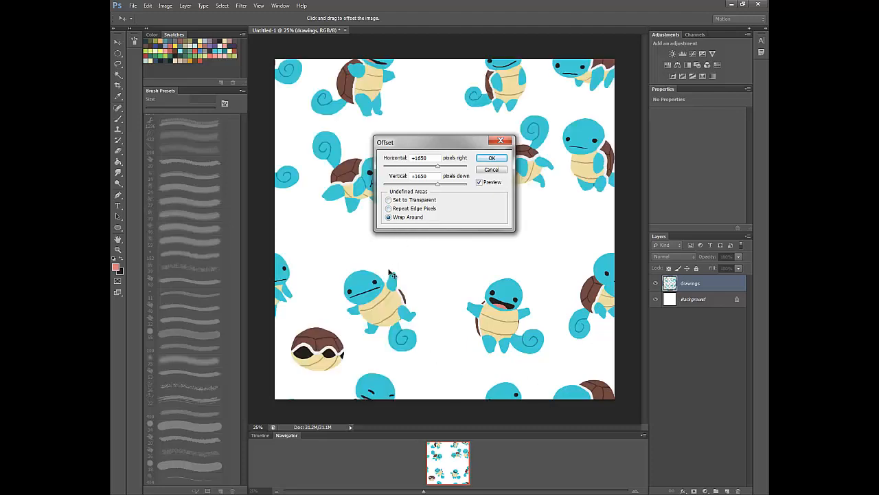
{"action": "left_click", "coordinate": [389, 217]}
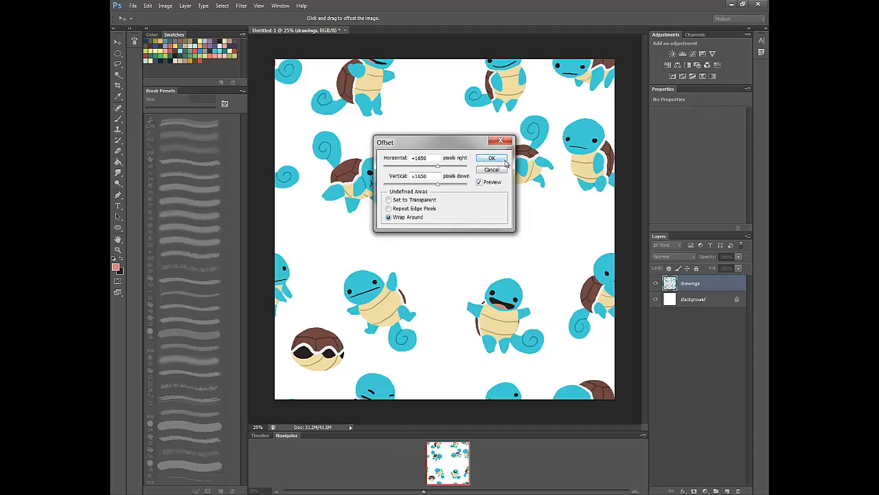
{"action": "left_click", "coordinate": [490, 158]}
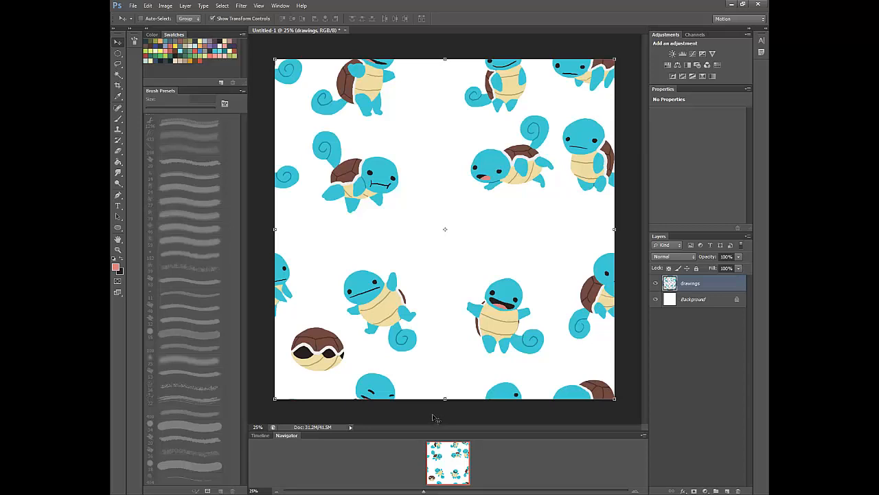
- Move the left-centre Squirtle up-right, nudge the laughing one left, and tilt the shell
{"action": "left_click", "coordinate": [118, 54]}
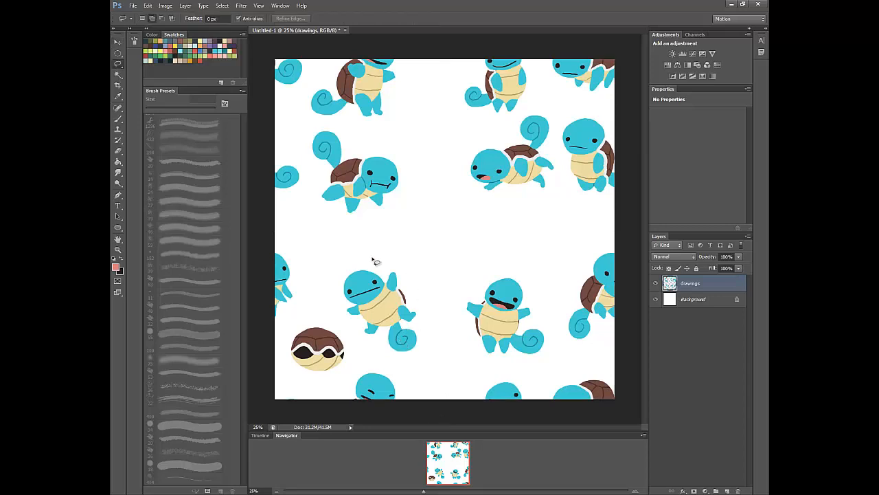
{"action": "left_click_drag", "start_coordinate": [375, 261], "coordinate": [433, 384]}
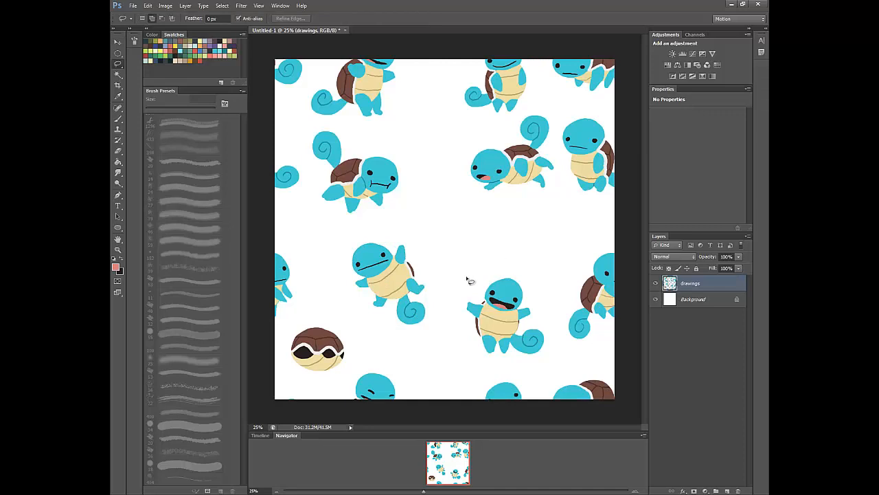
{"action": "left_click_drag", "start_coordinate": [471, 278], "coordinate": [543, 351]}
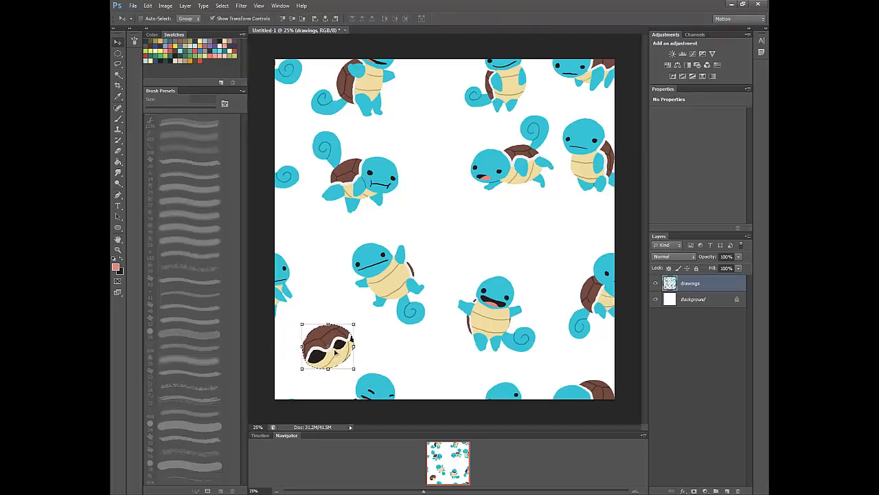
{"action": "left_click", "coordinate": [117, 107]}
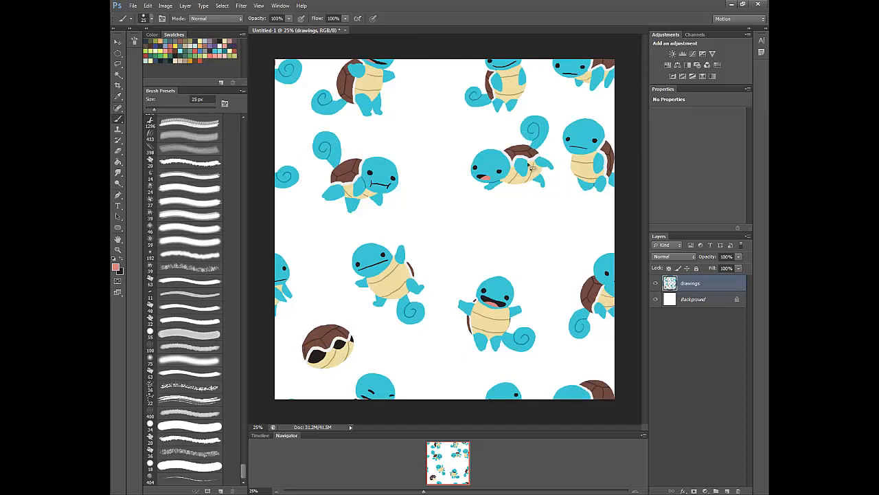
- Shift the crawling Squirtle down-left and the upper-left one right, then tilt the crawling one
{"action": "left_click", "coordinate": [117, 65]}
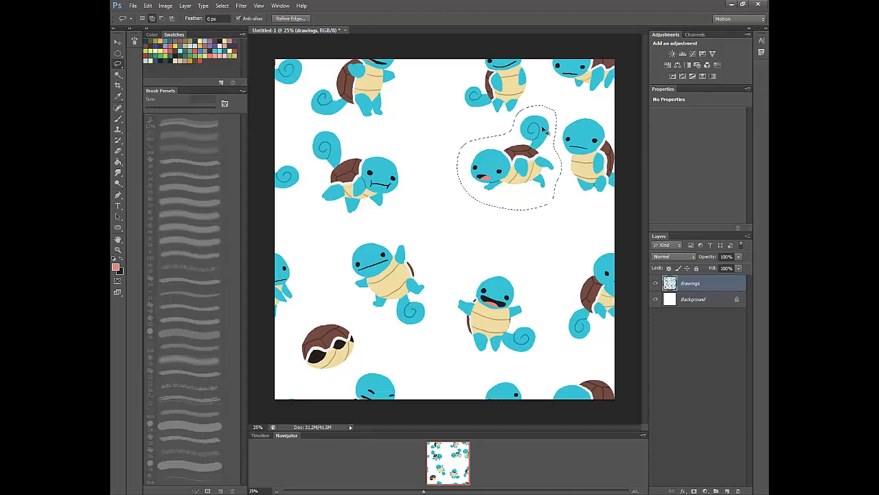
{"action": "left_click", "coordinate": [118, 42]}
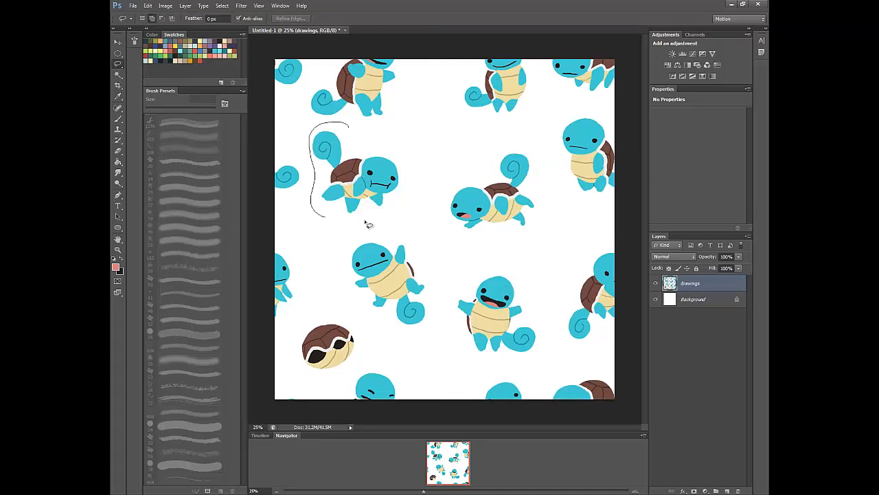
{"action": "left_click", "coordinate": [117, 42]}
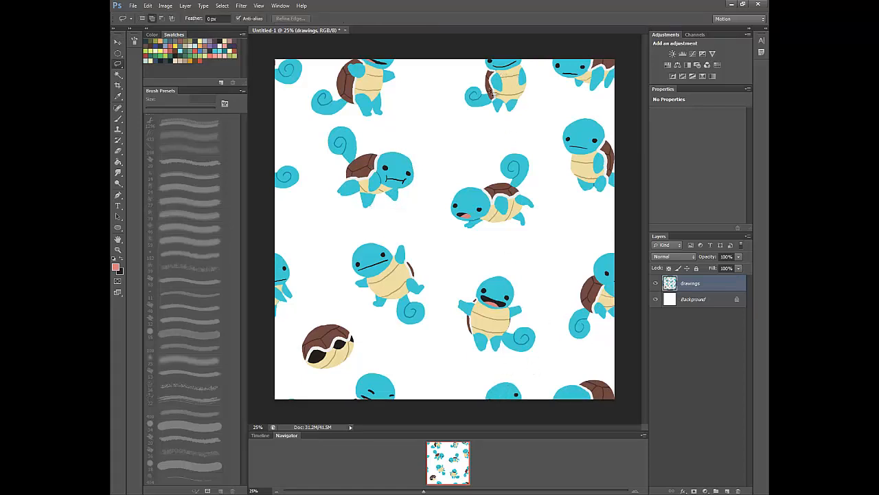
{"action": "left_click_drag", "start_coordinate": [529, 138], "coordinate": [430, 227]}
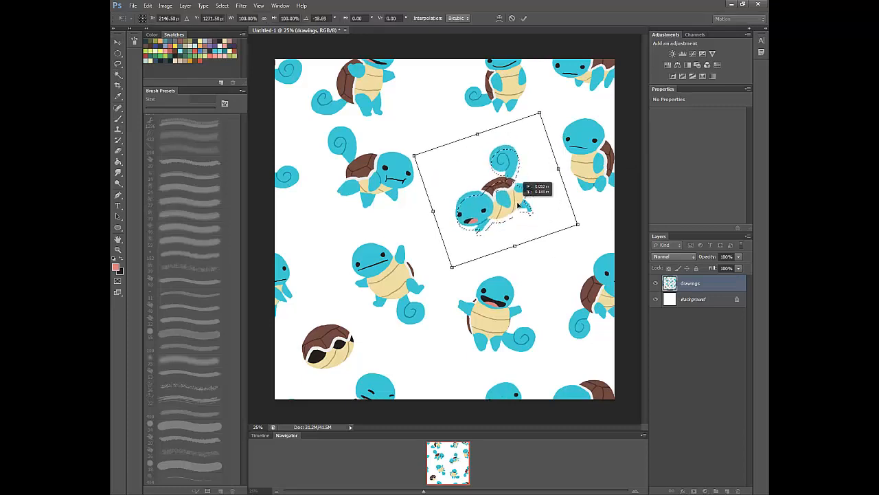
- Commit the crawling Squirtle's rotation and reapply the +1650 px wrap-around Offset
{"action": "key", "text": "Return"}
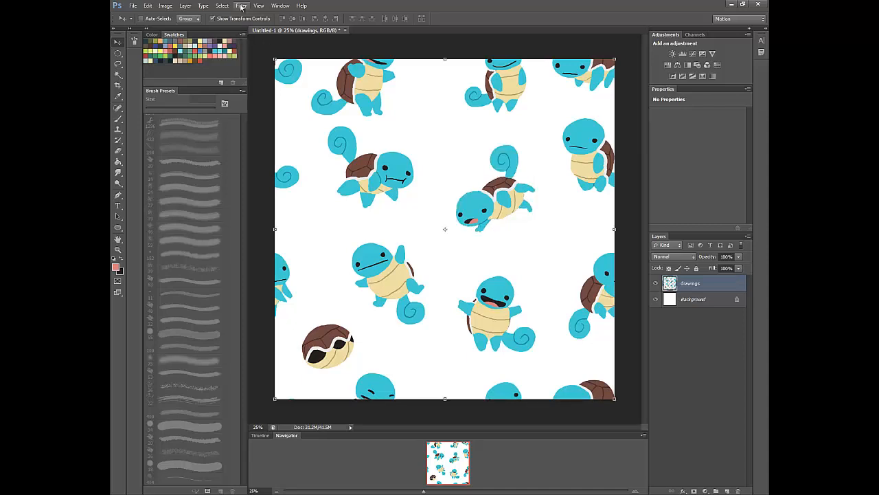
{"action": "left_click", "coordinate": [241, 5]}
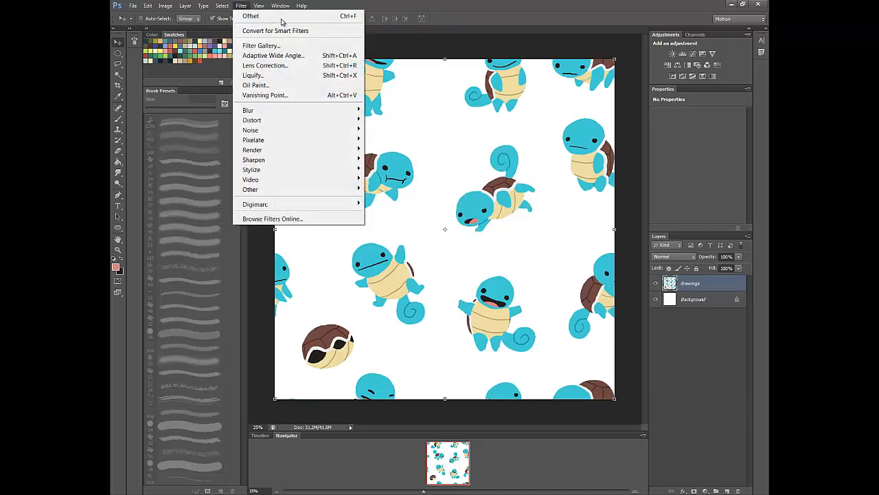
{"action": "mouse_move", "coordinate": [250, 16]}
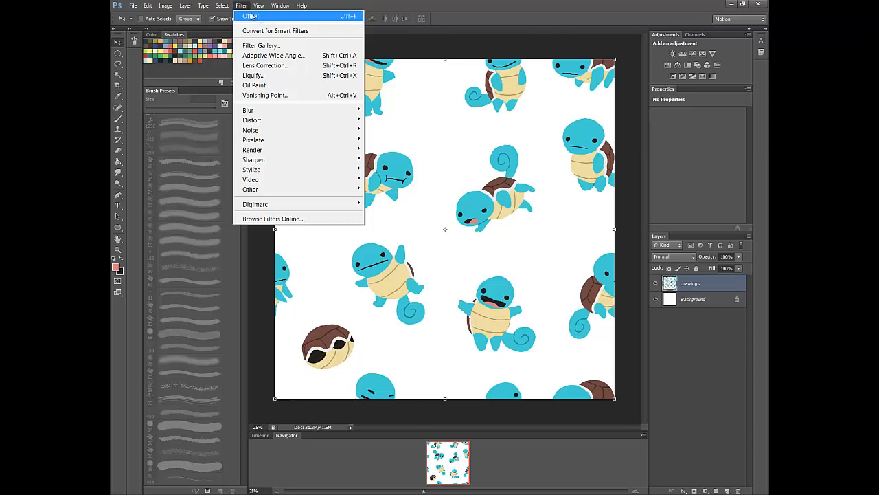
{"action": "mouse_move", "coordinate": [261, 21]}
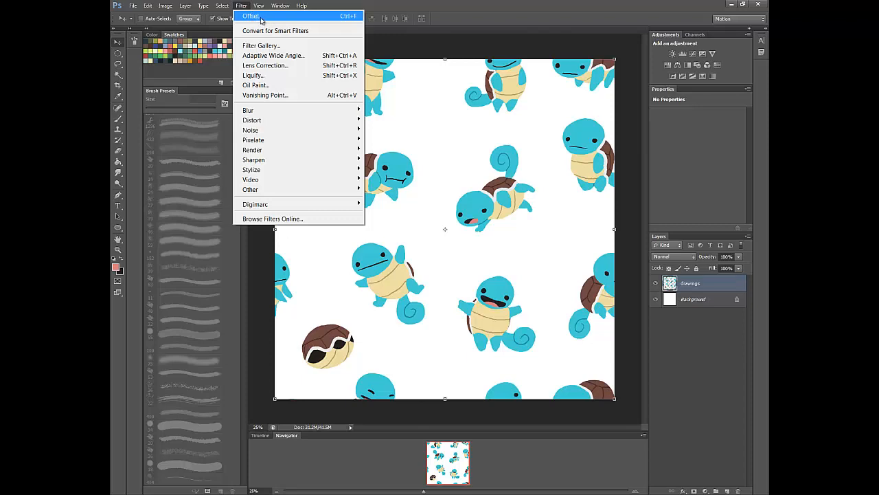
{"action": "mouse_move", "coordinate": [253, 159]}
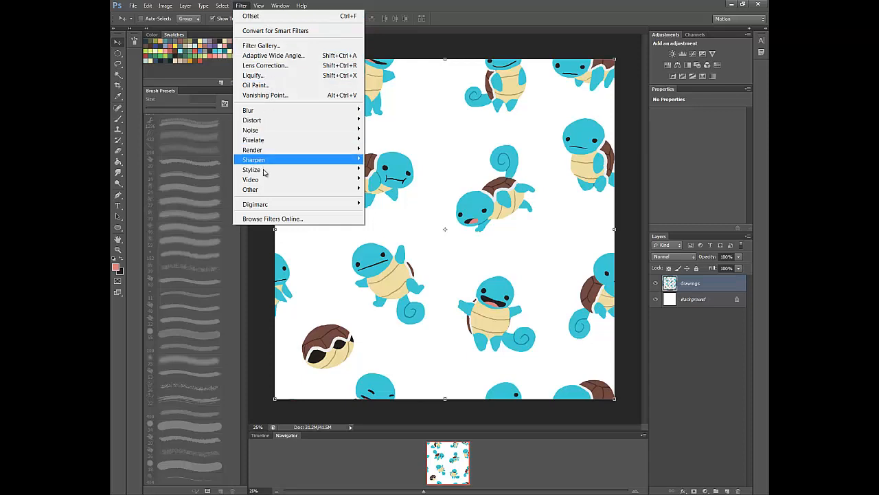
{"action": "mouse_move", "coordinate": [250, 189]}
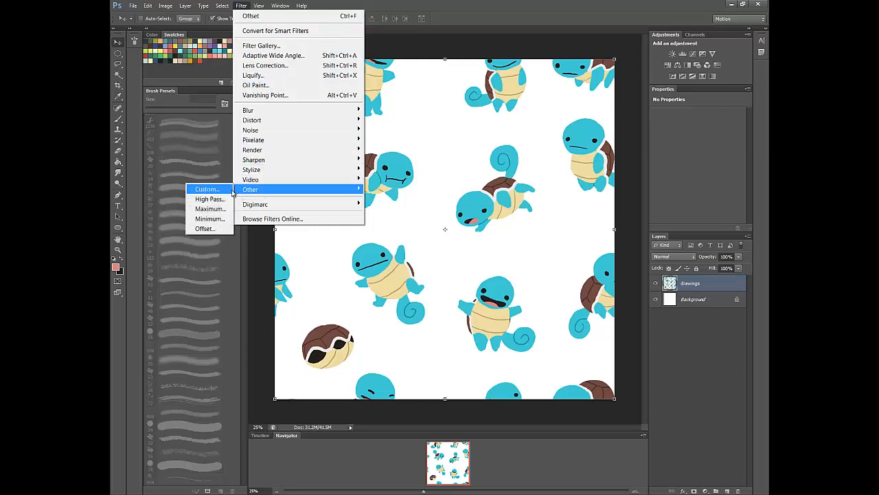
{"action": "left_click", "coordinate": [204, 228]}
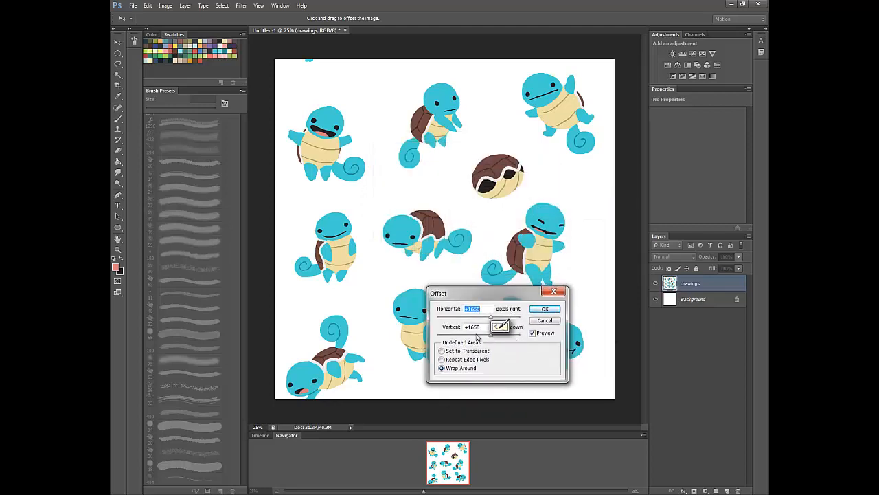
{"action": "mouse_move", "coordinate": [535, 159]}
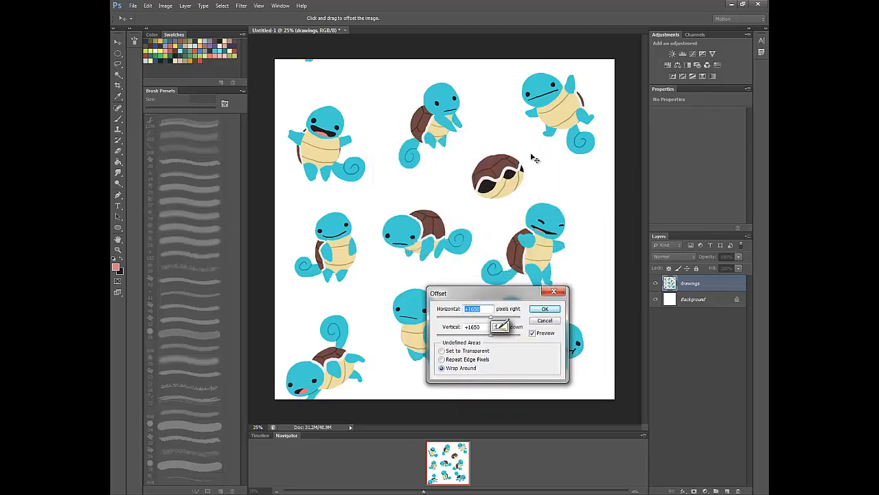
{"action": "left_click", "coordinate": [544, 308]}
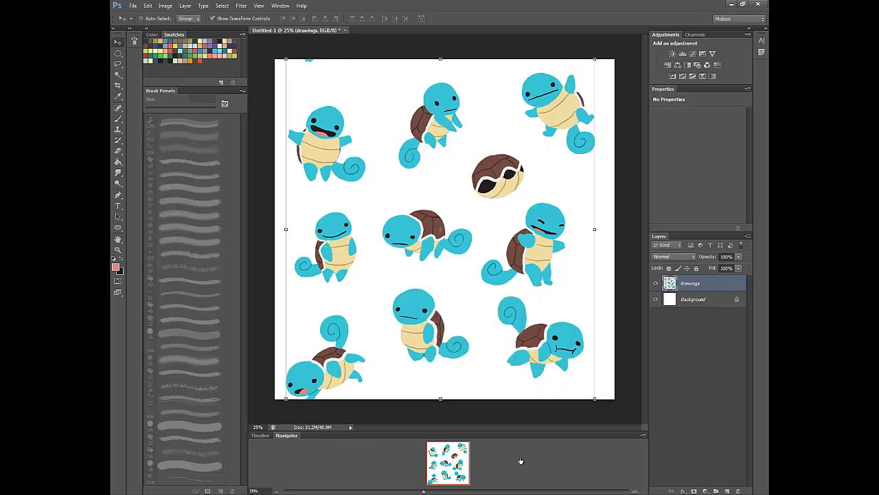
{"action": "mouse_move", "coordinate": [377, 336]}
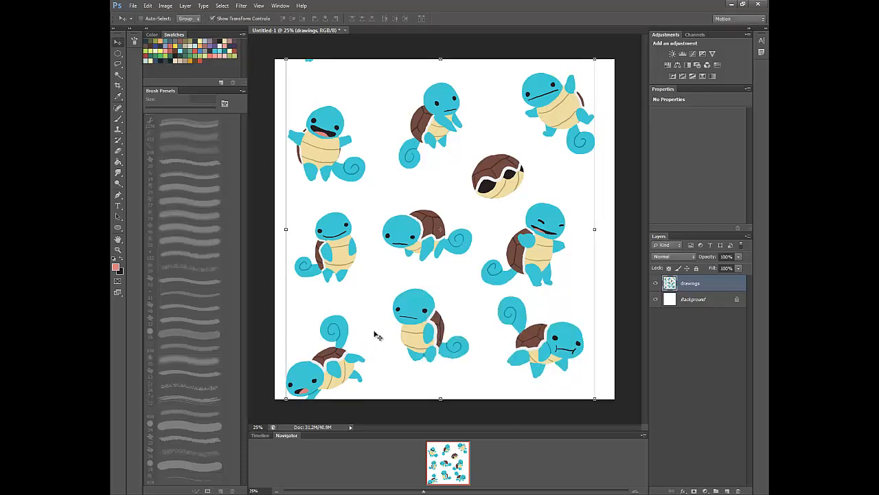
{"action": "mouse_move", "coordinate": [363, 366]}
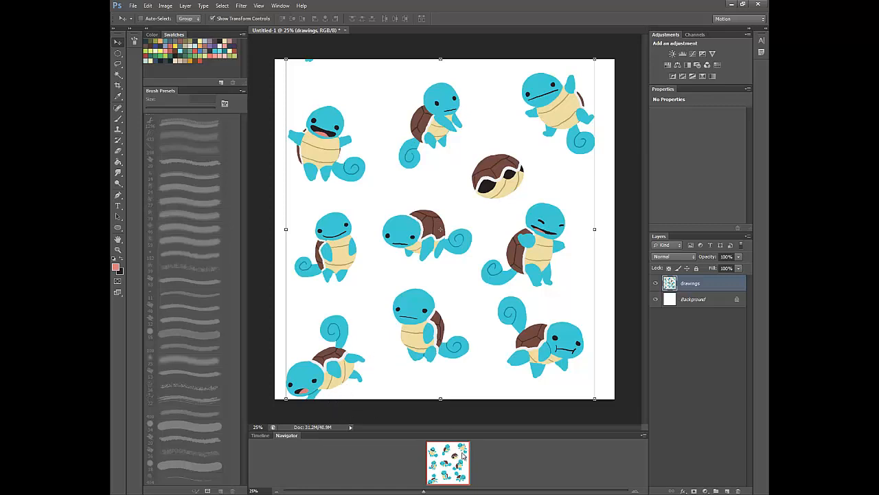
{"action": "mouse_move", "coordinate": [566, 419]}
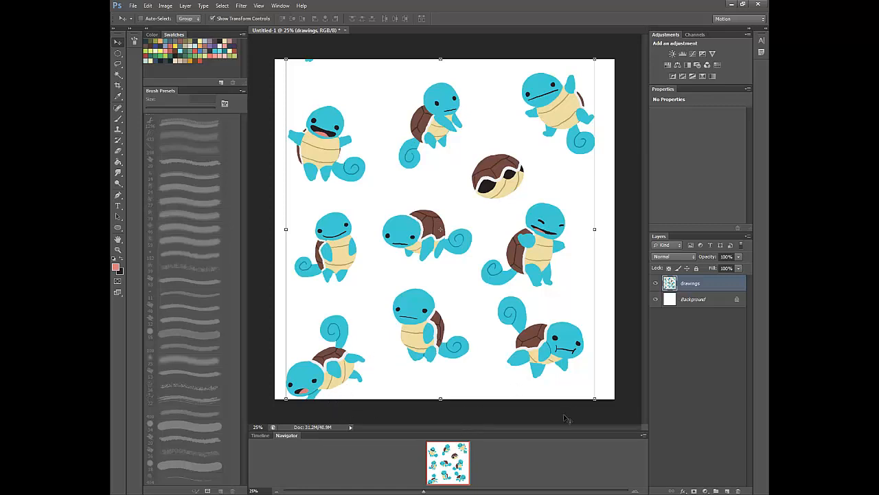
{"action": "mouse_move", "coordinate": [587, 299]}
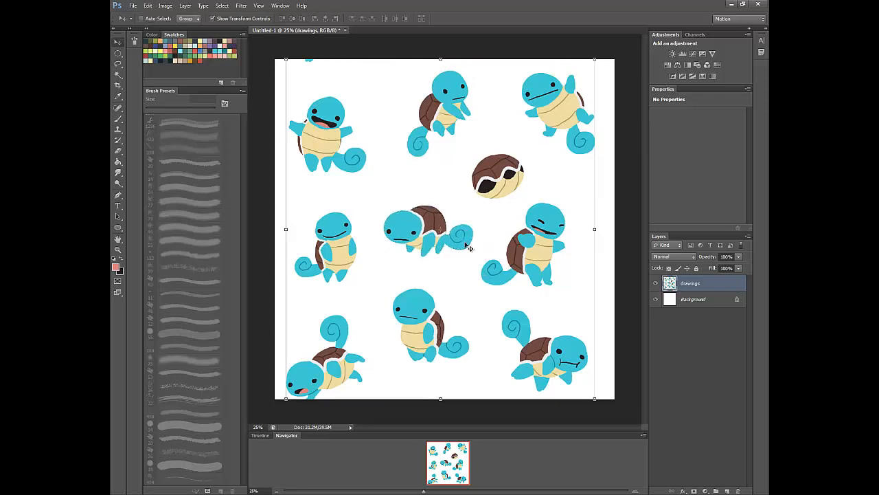
- Reapply the last Offset filter from the top of the Filter menu
{"action": "left_click", "coordinate": [242, 6]}
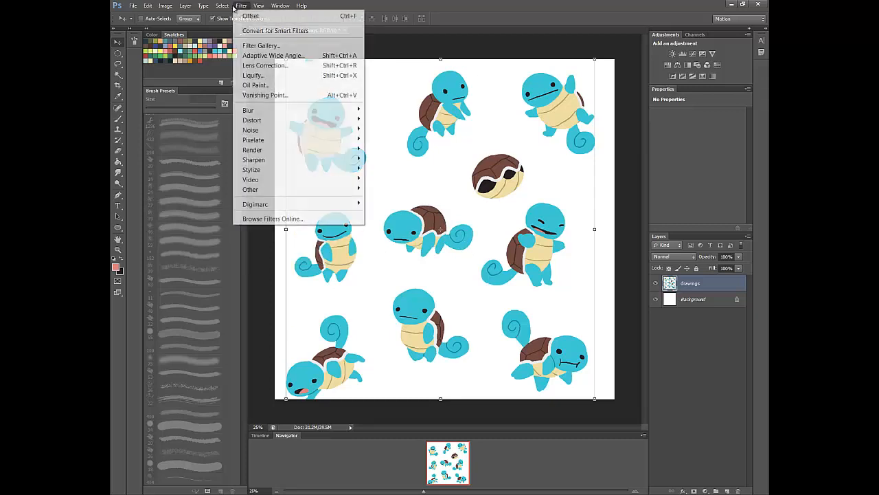
{"action": "left_click", "coordinate": [250, 16]}
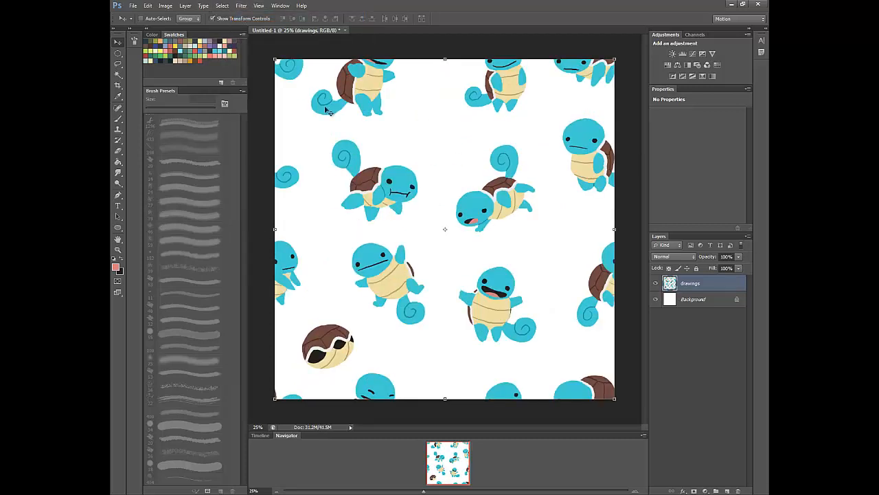
{"action": "mouse_move", "coordinate": [490, 250]}
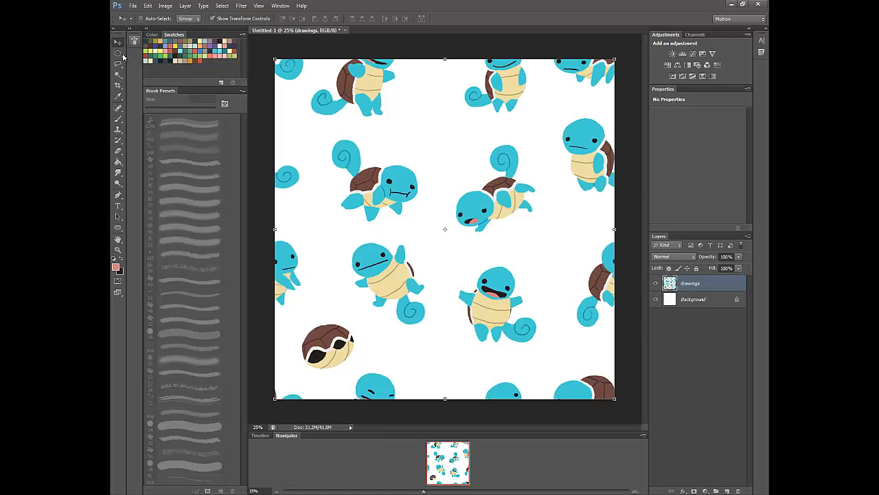
{"action": "mouse_move", "coordinate": [188, 33]}
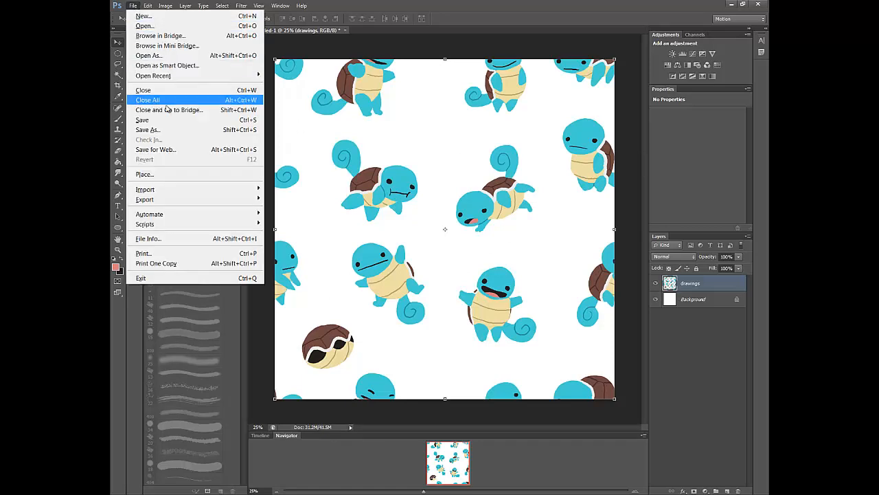
- Save the wrapped pattern as a PNG copy named squirtle_tile.png, accepting default PNG options
{"action": "left_click", "coordinate": [147, 129]}
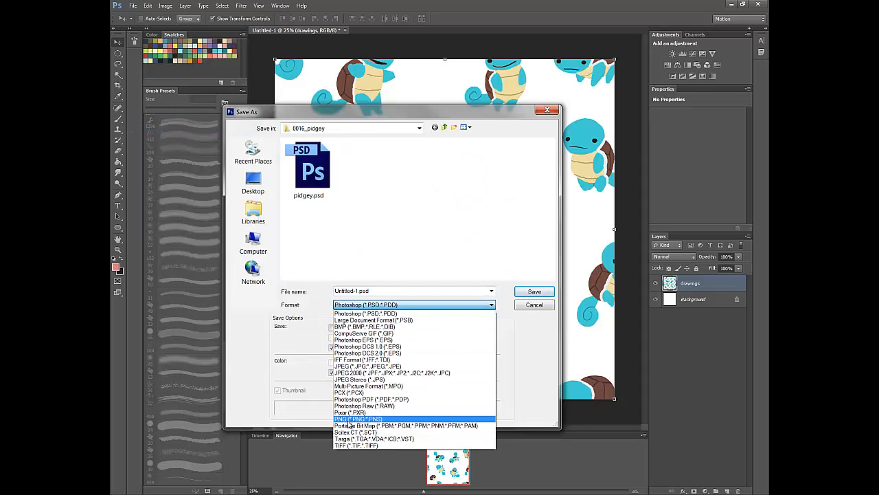
{"action": "left_click", "coordinate": [358, 419]}
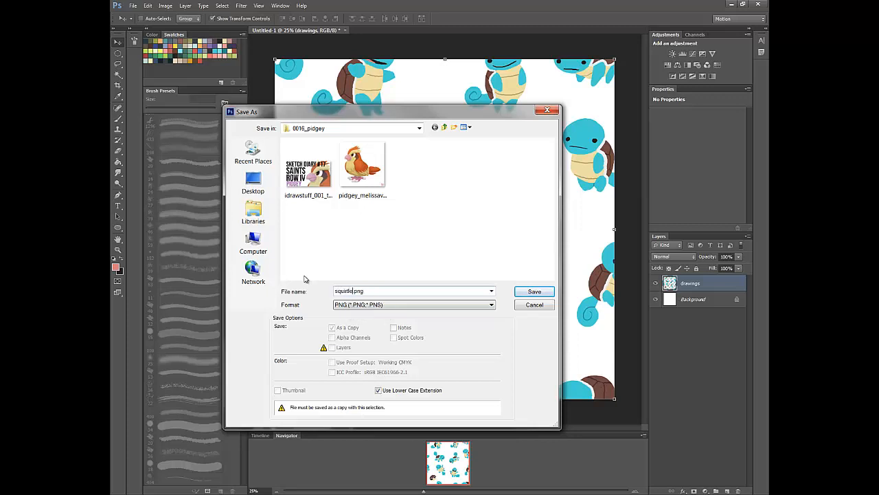
{"action": "type", "text": "_tile"}
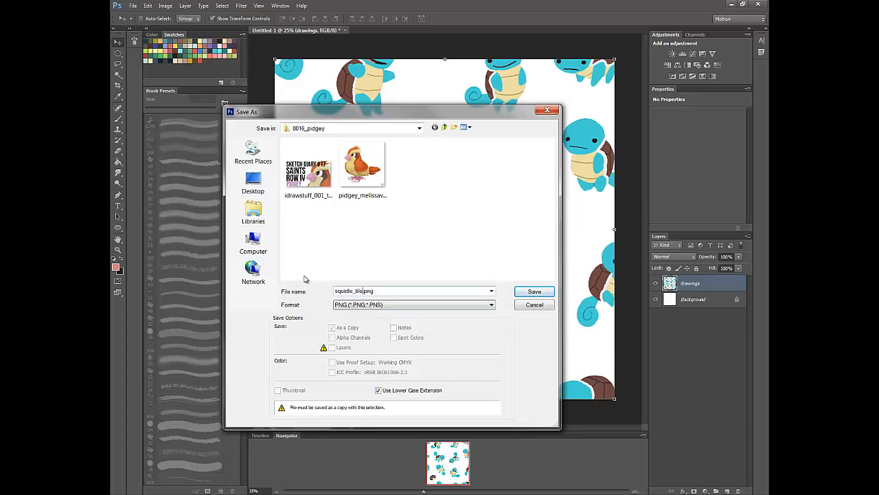
{"action": "left_click", "coordinate": [534, 290]}
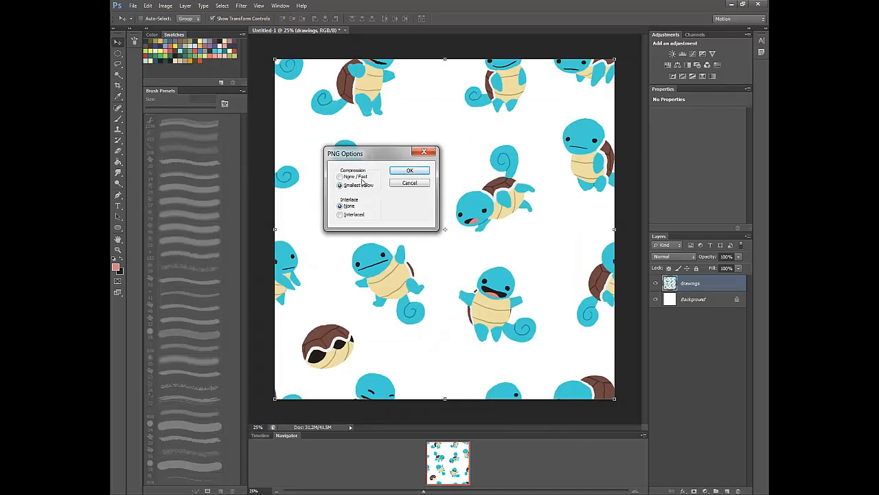
{"action": "left_click", "coordinate": [410, 169]}
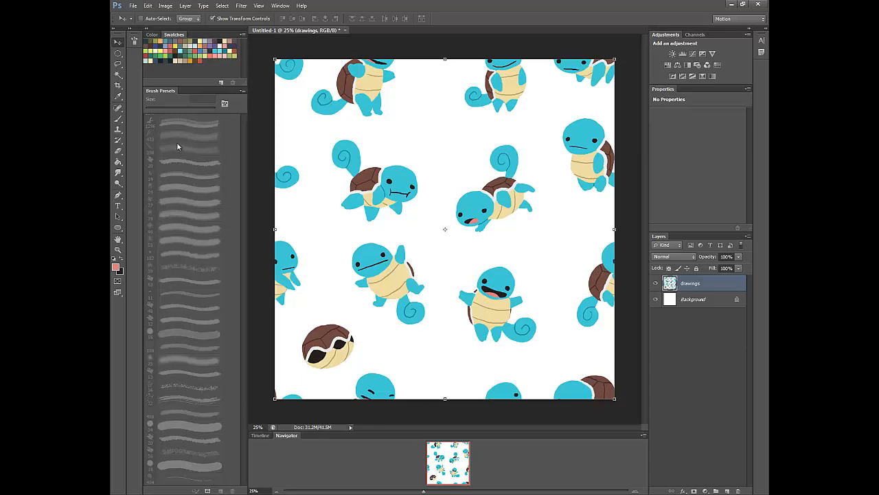
{"action": "mouse_move", "coordinate": [261, 127]}
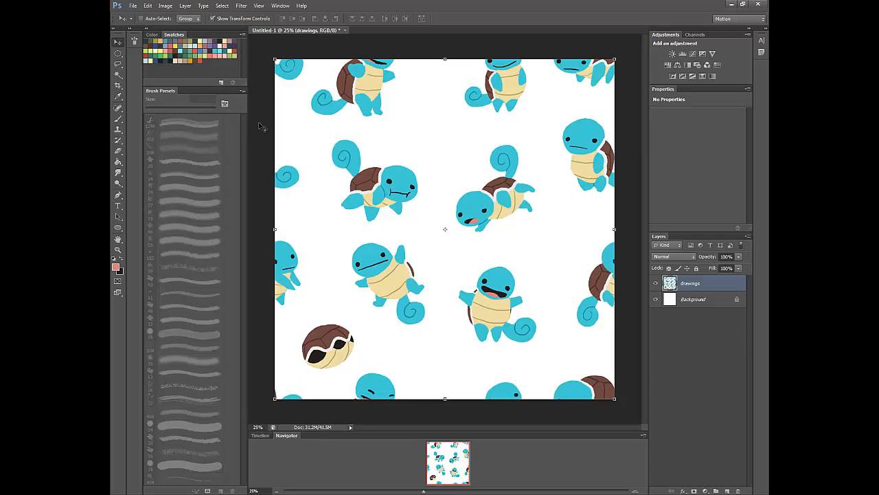
{"action": "mouse_move", "coordinate": [261, 127]}
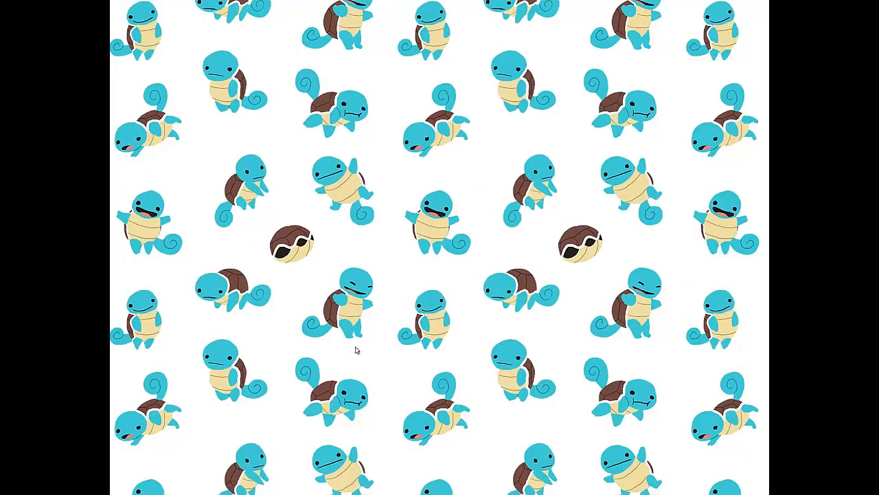
{"action": "mouse_move", "coordinate": [303, 275]}
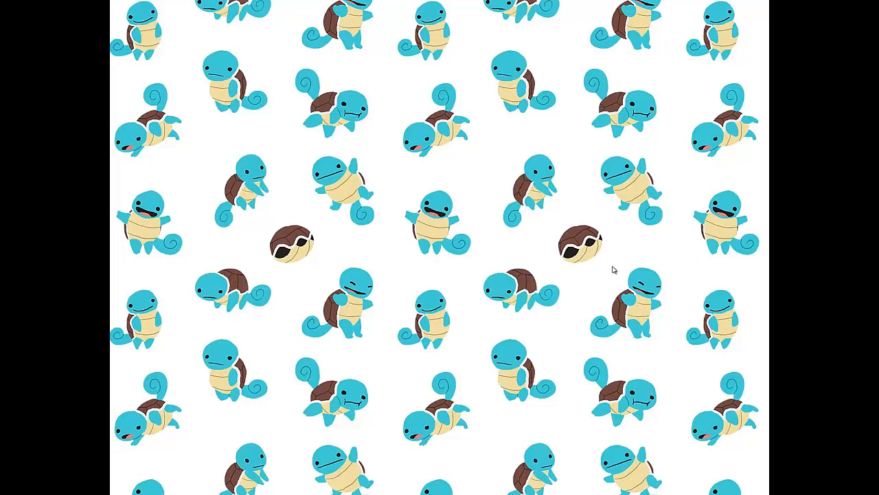
{"action": "mouse_move", "coordinate": [586, 192]}
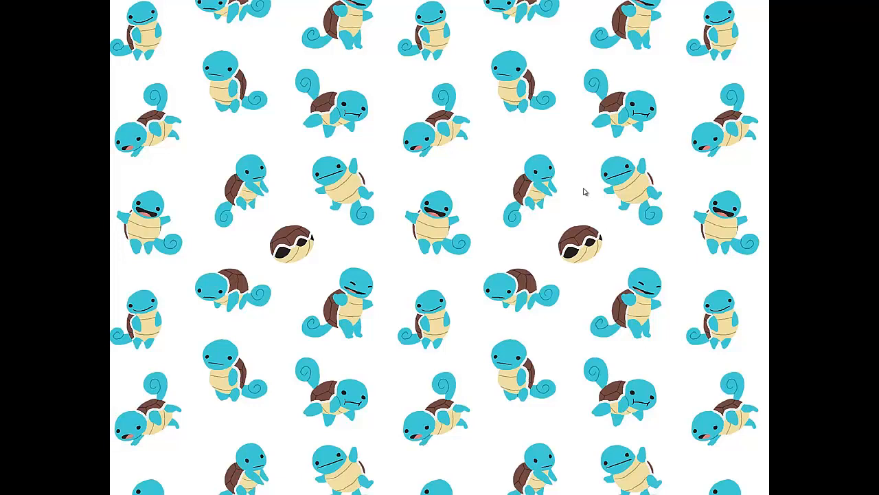
{"action": "mouse_move", "coordinate": [414, 77]}
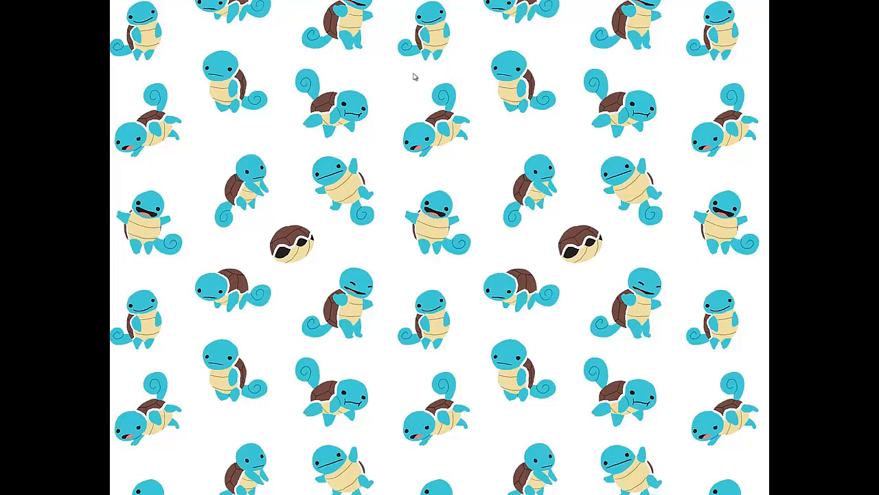
{"action": "mouse_move", "coordinate": [556, 327]}
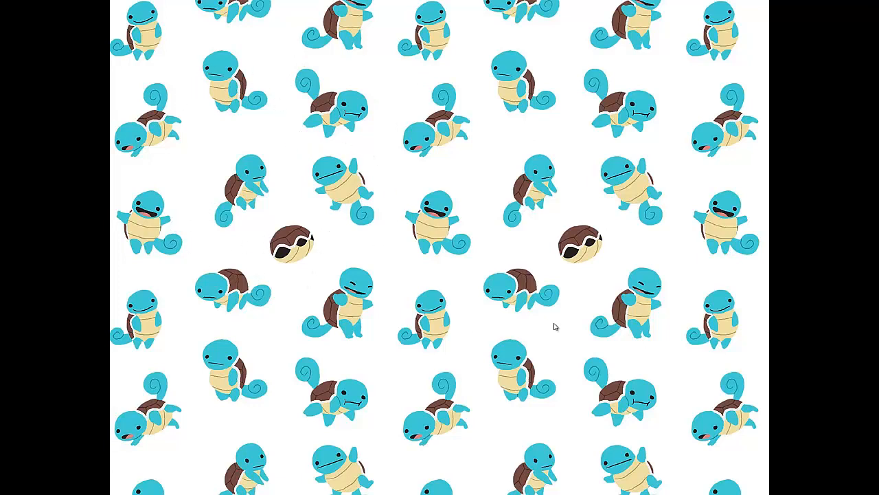
{"action": "mouse_move", "coordinate": [567, 335]}
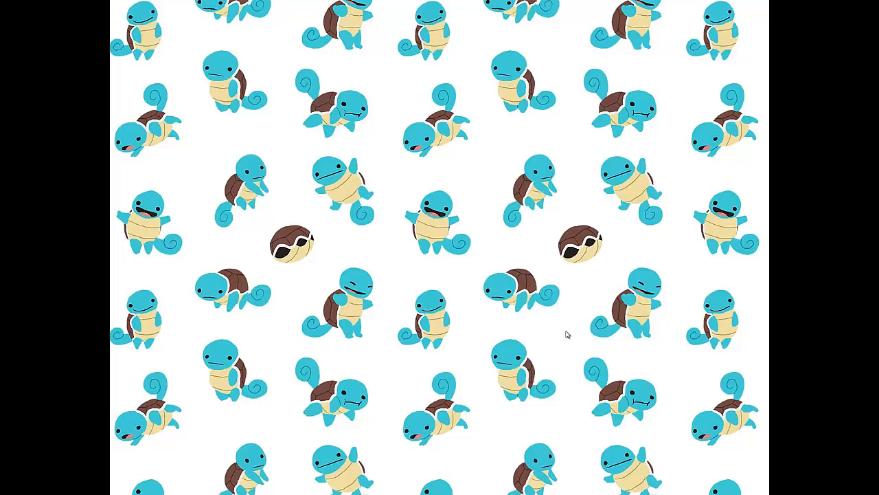
{"action": "mouse_move", "coordinate": [332, 245]}
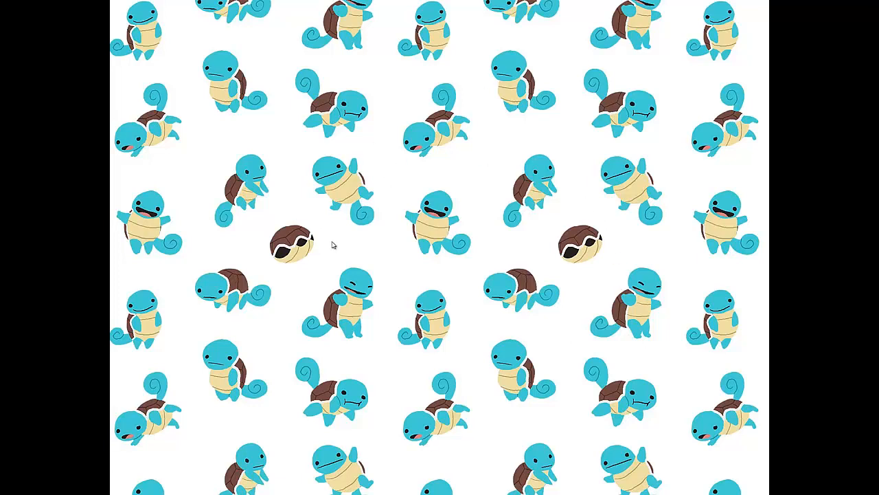